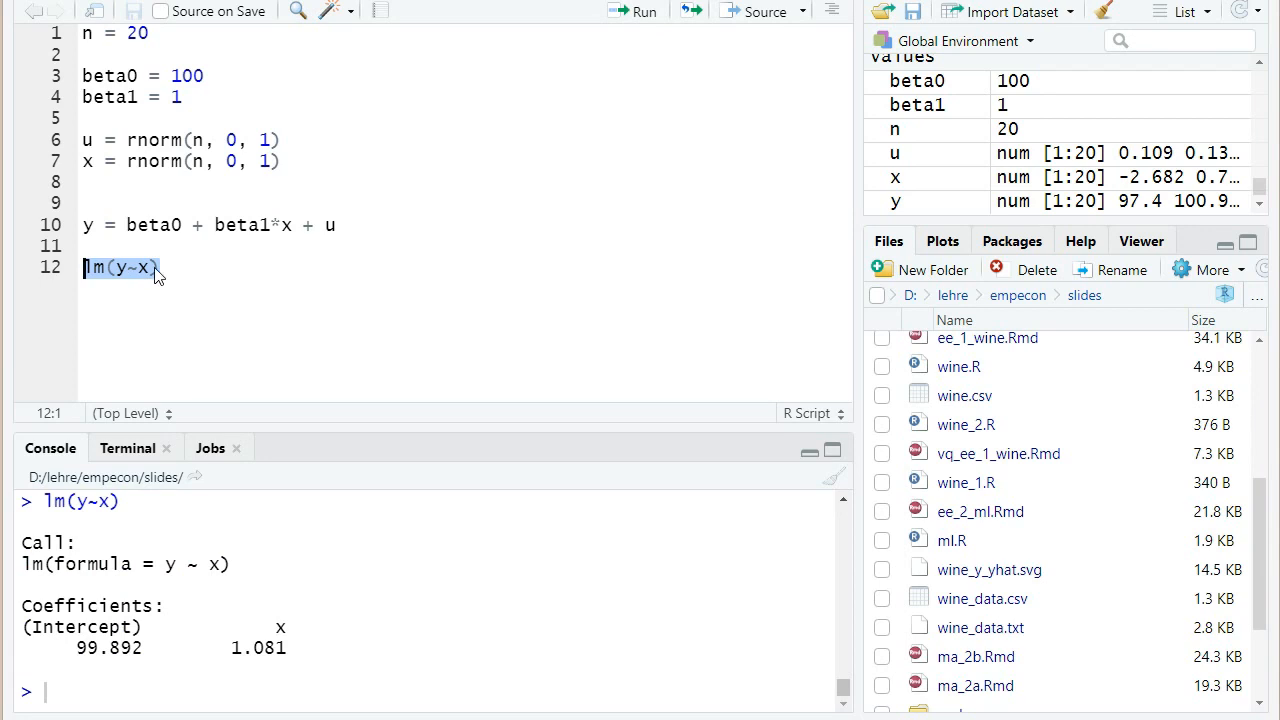
Rerun the whole simulation script, yielding intercept 100.2933 and slope 0.6549
left_click(157, 267)
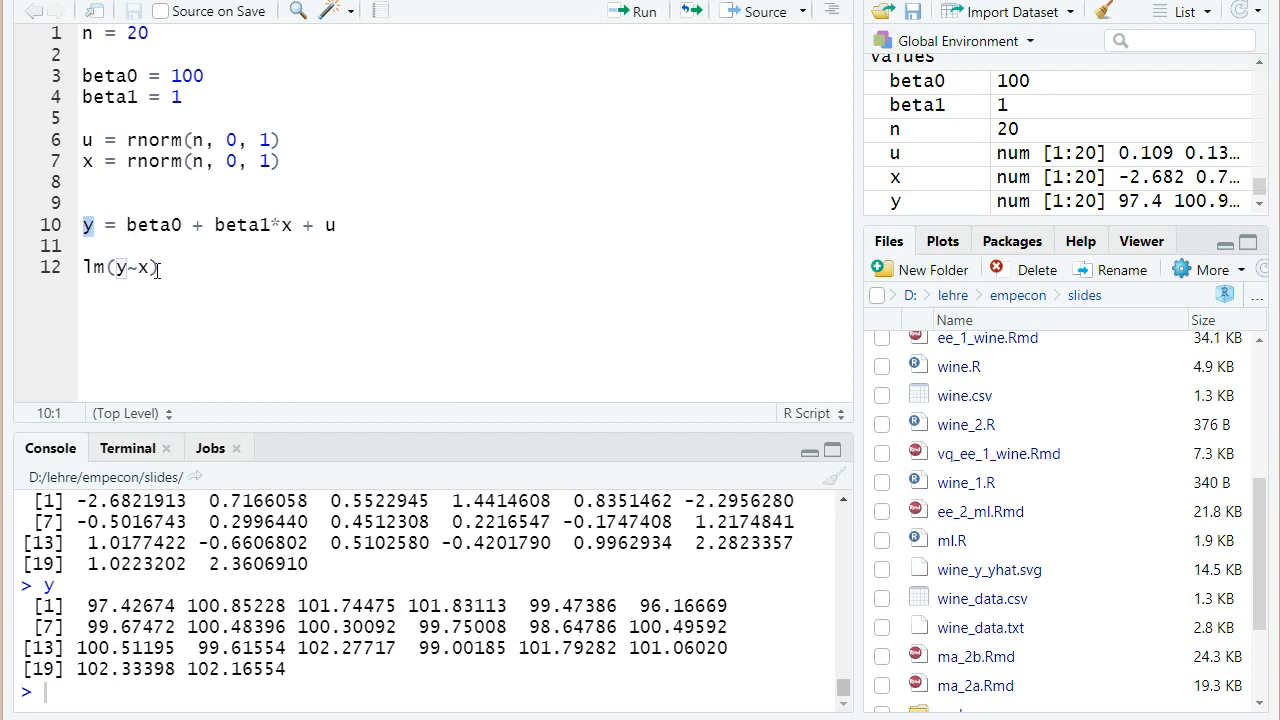
left_click(160, 267)
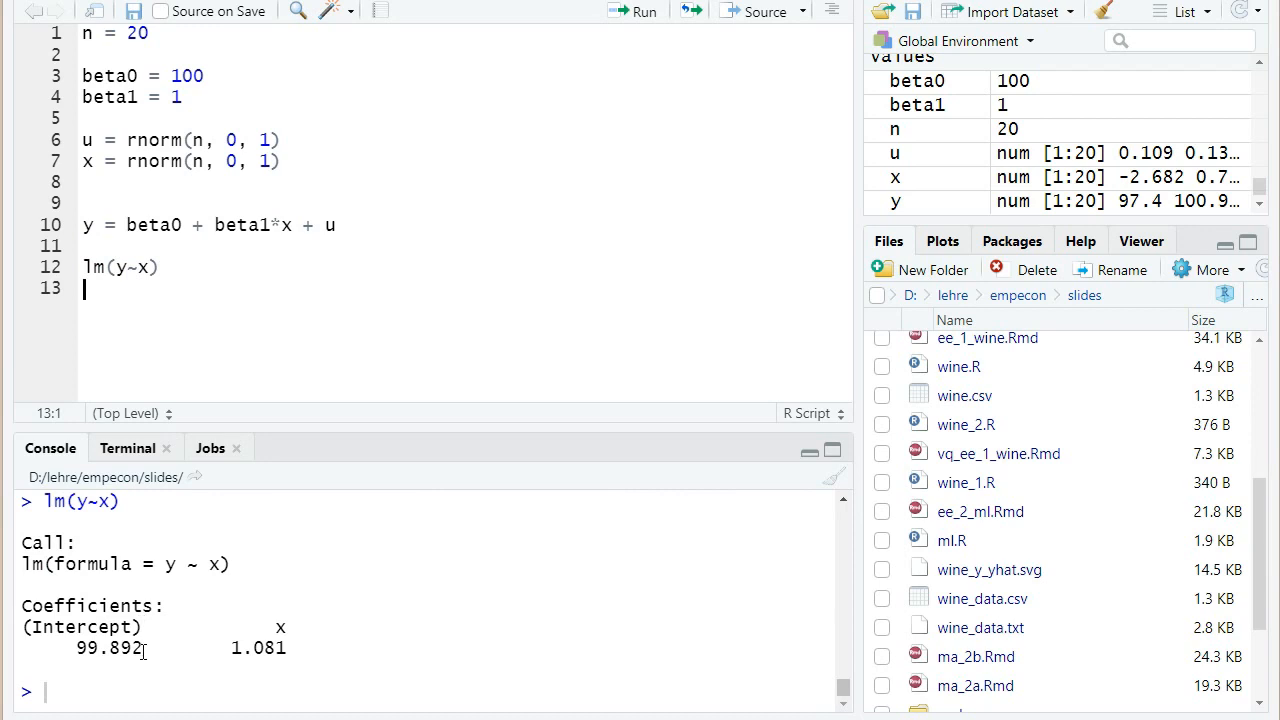
mouse_move(135, 490)
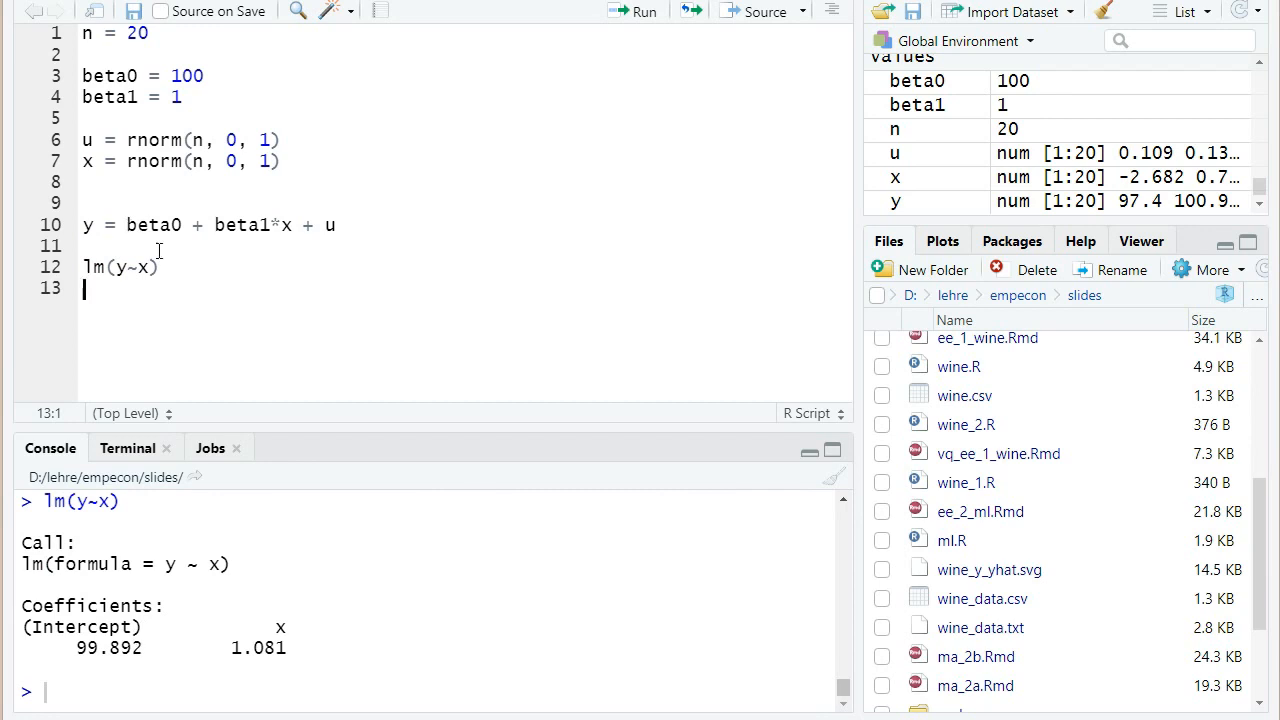
mouse_move(135, 531)
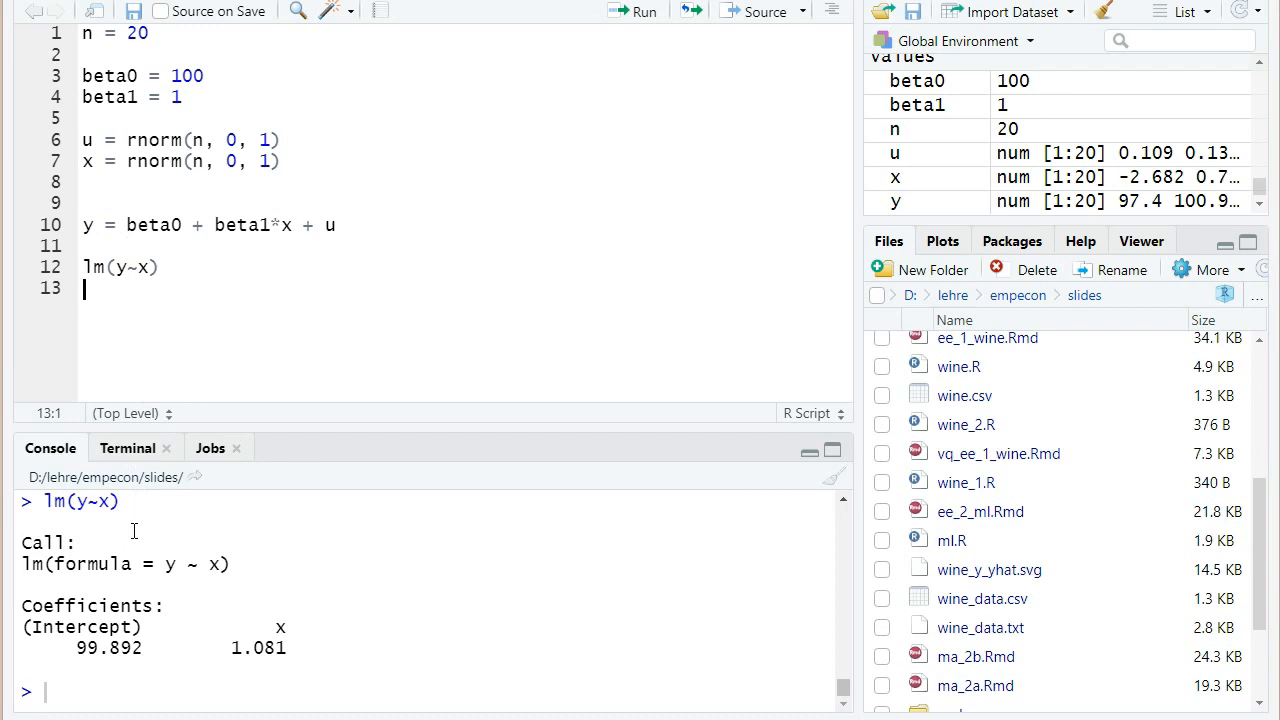
mouse_move(201, 82)
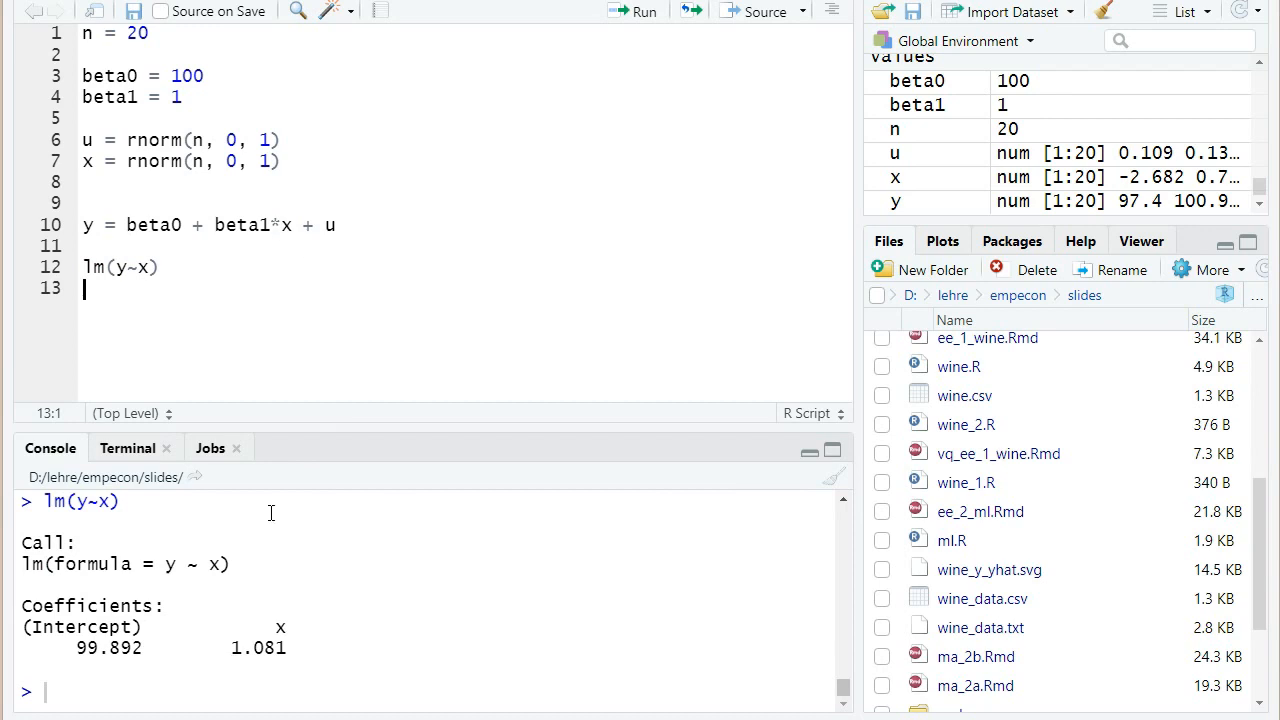
mouse_move(256, 228)
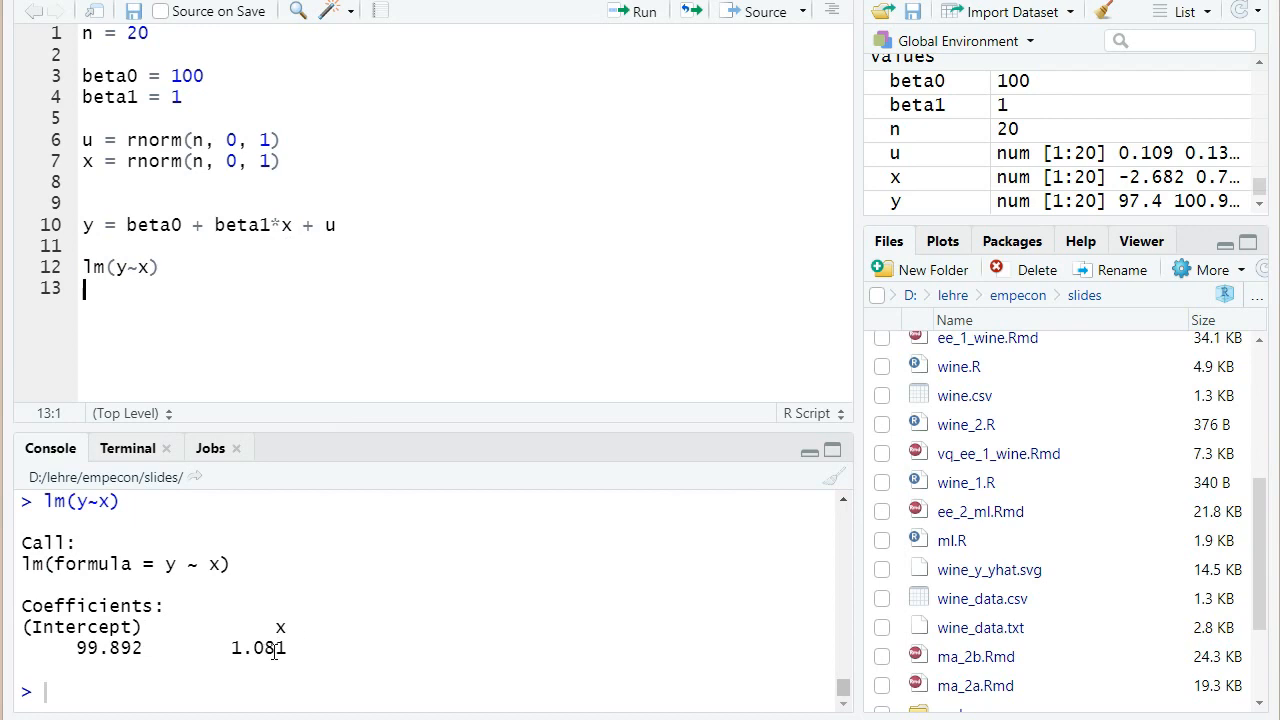
mouse_move(353, 270)
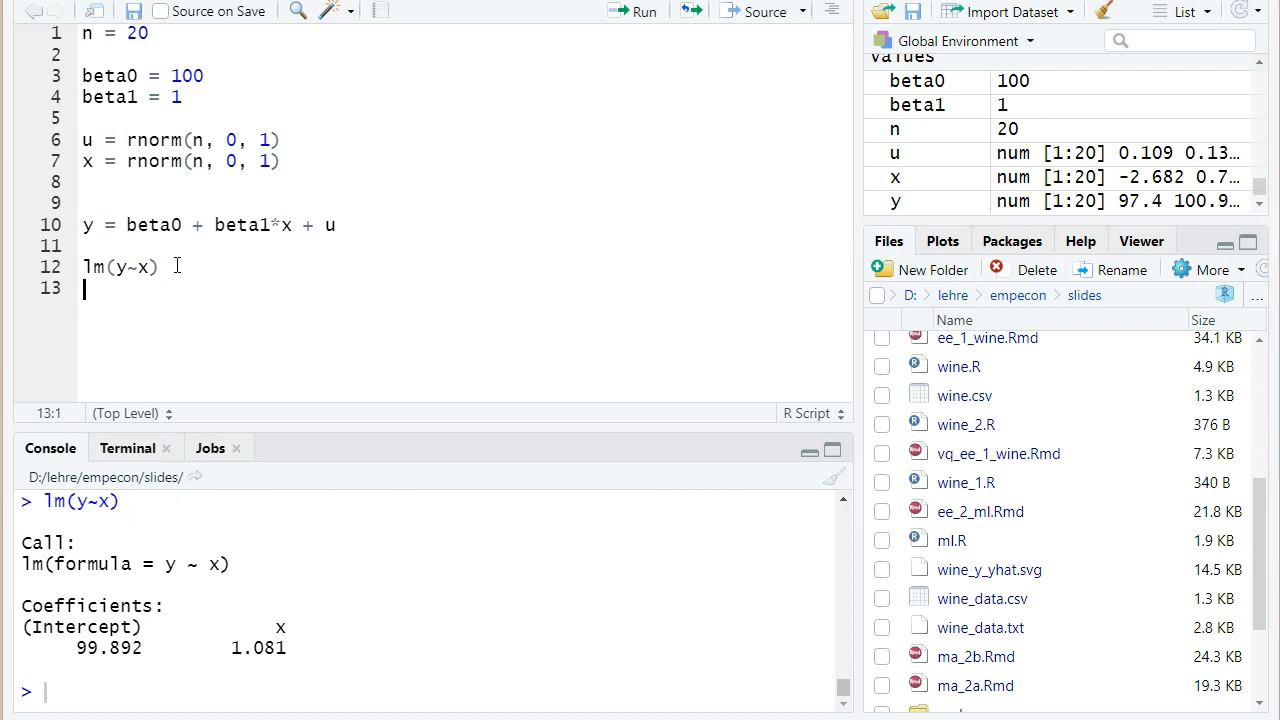
key("ctrl+a")
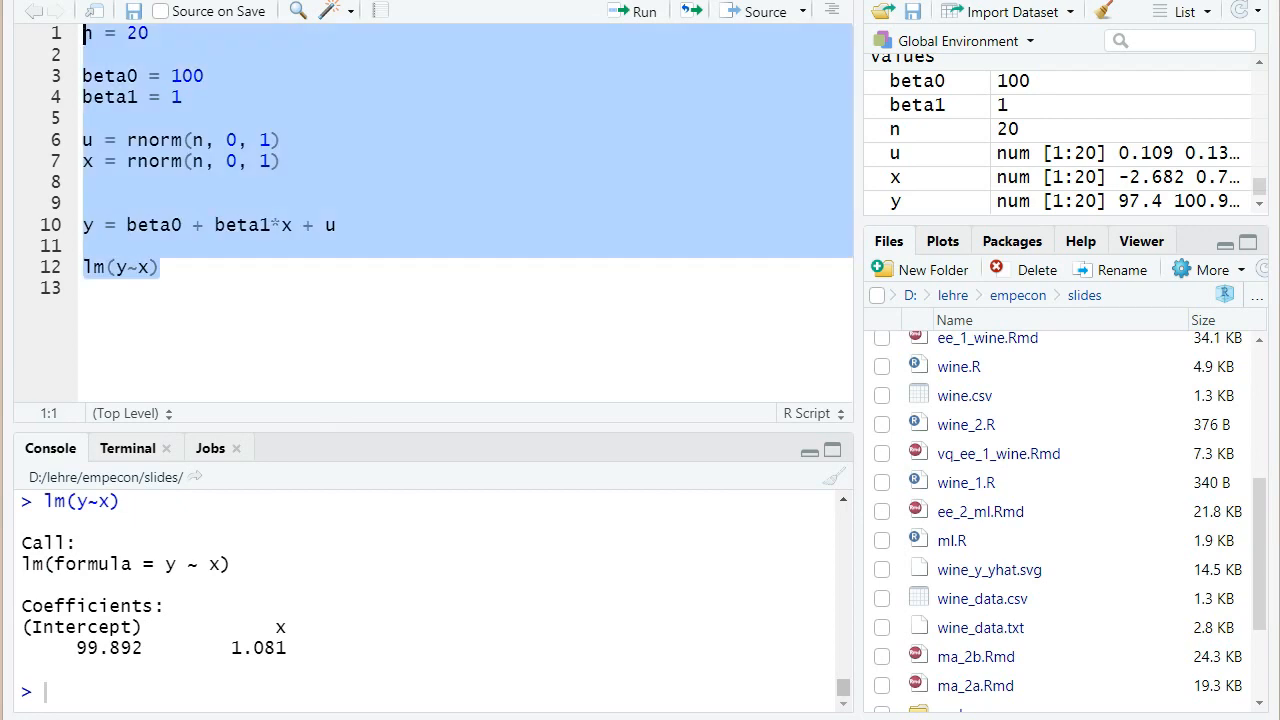
left_click(643, 11)
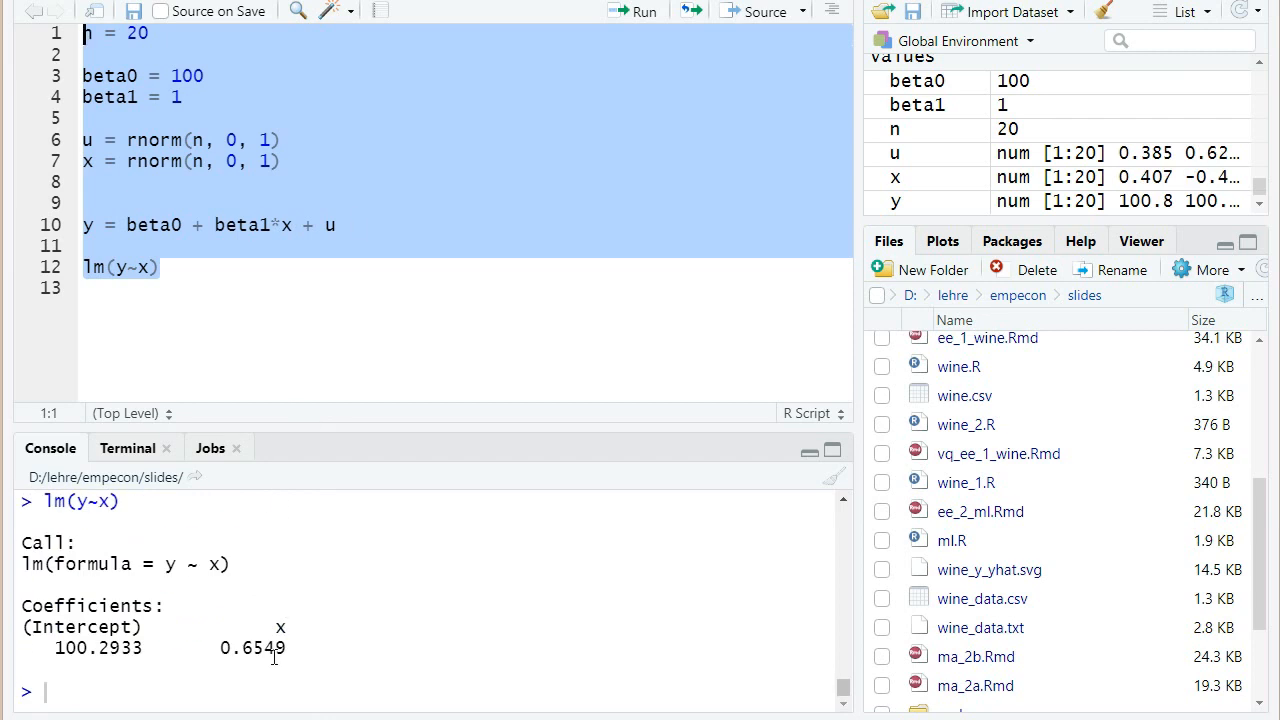
mouse_move(230, 386)
type("u = 0")
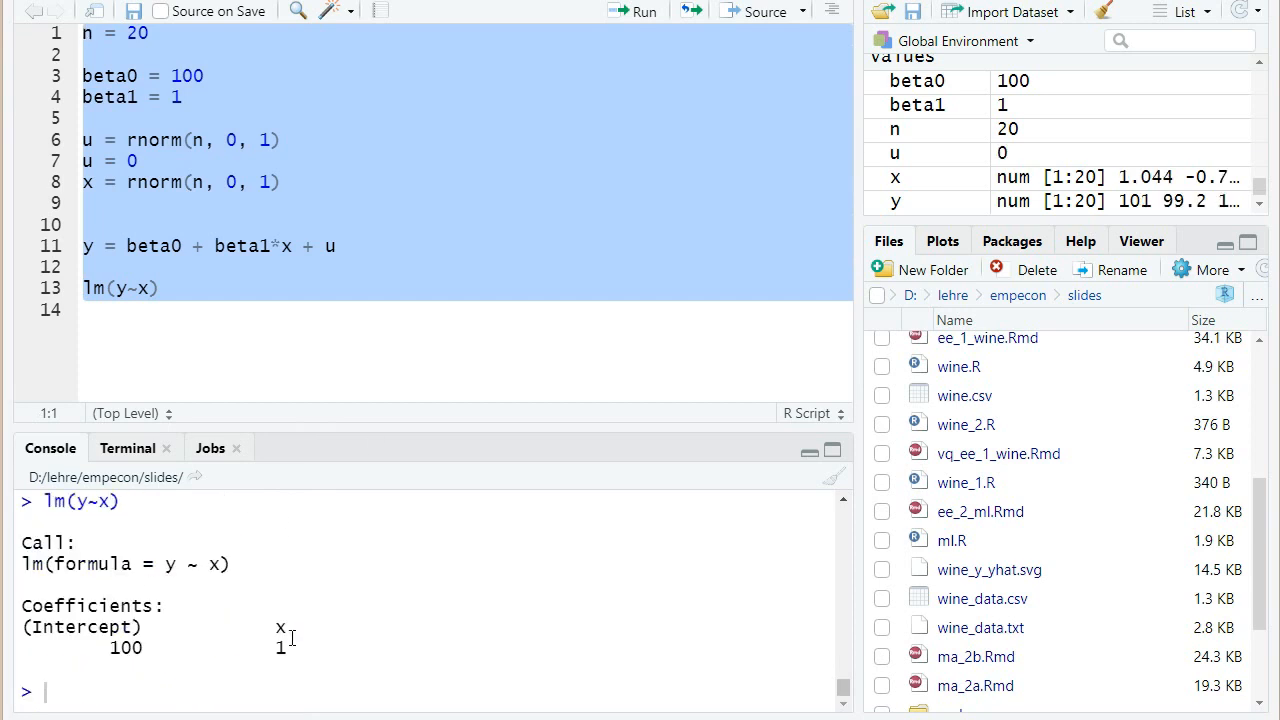
mouse_move(333, 282)
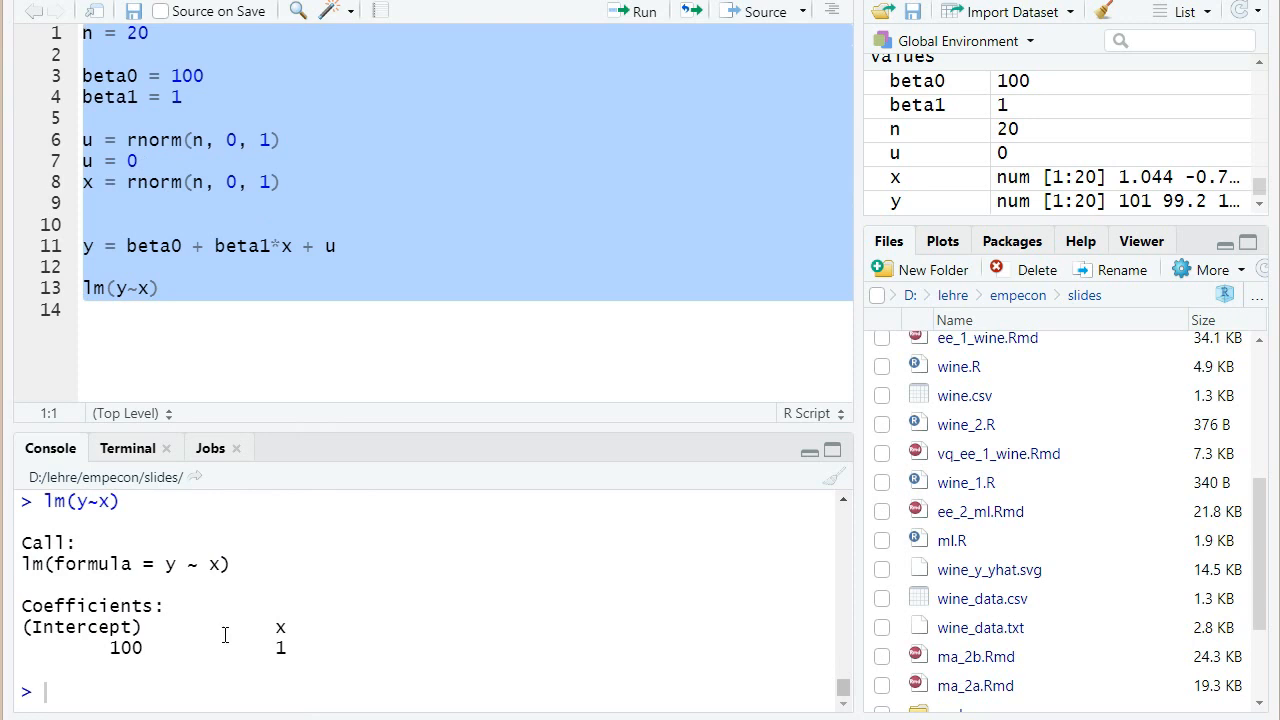
mouse_move(152, 118)
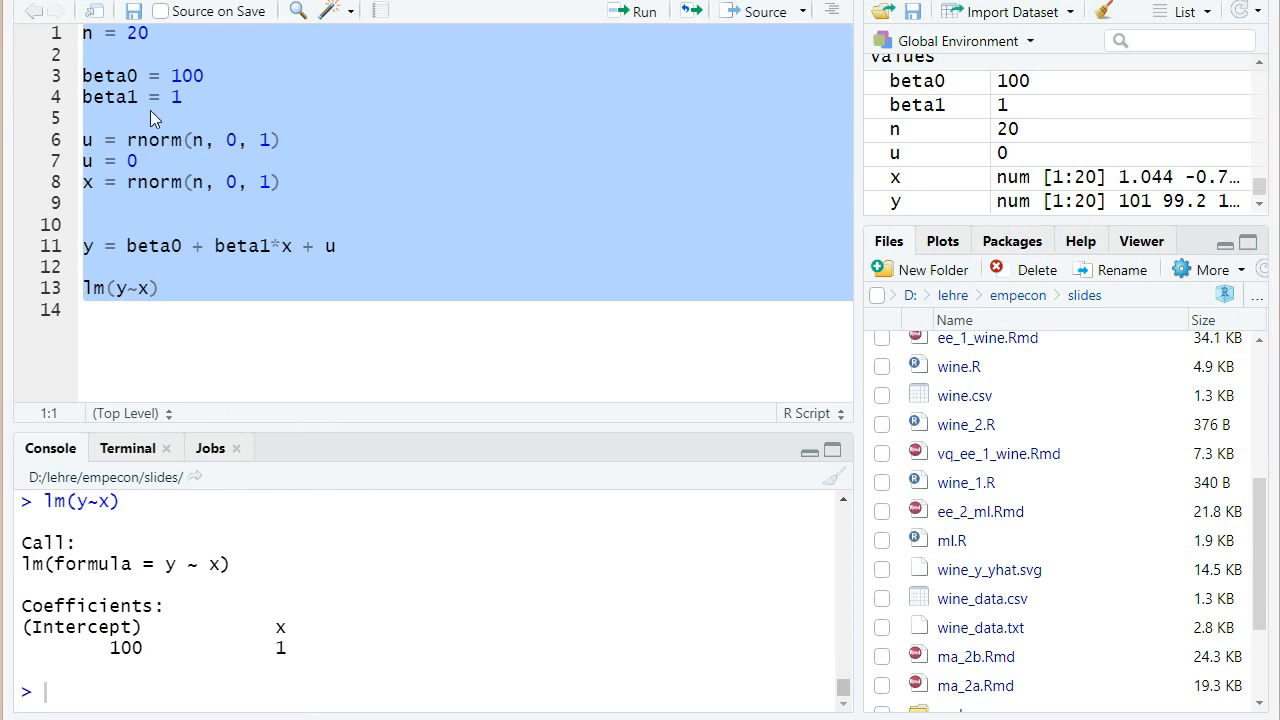
Delete the u = 0 line and rerun the script, giving intercept 100.1042 and slope 0.7385
left_click(220, 140)
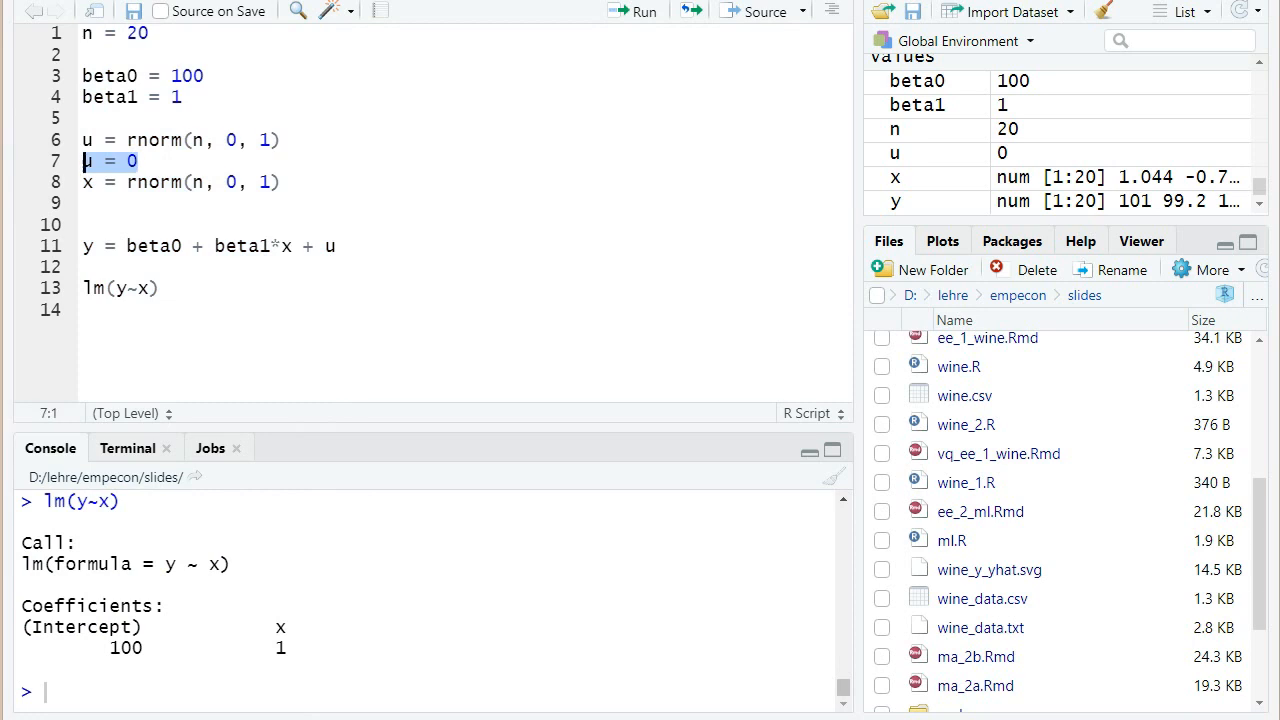
key("Ctrl+A")
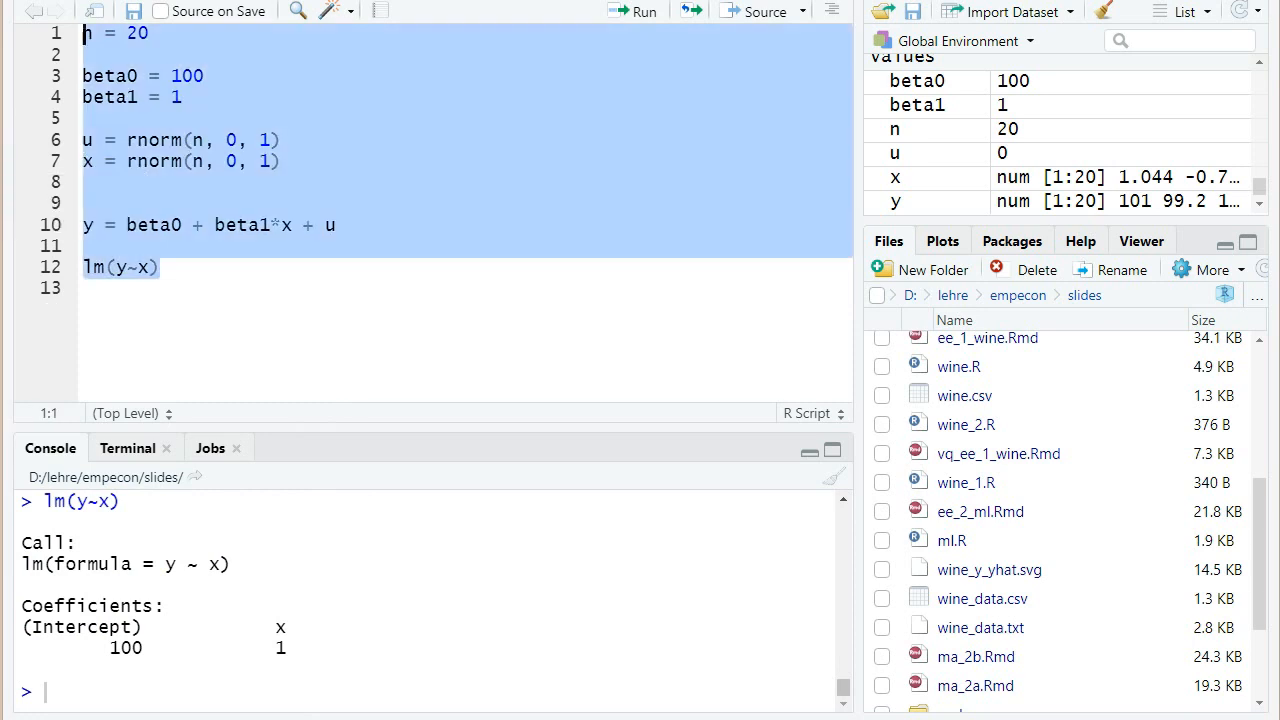
left_click(643, 11)
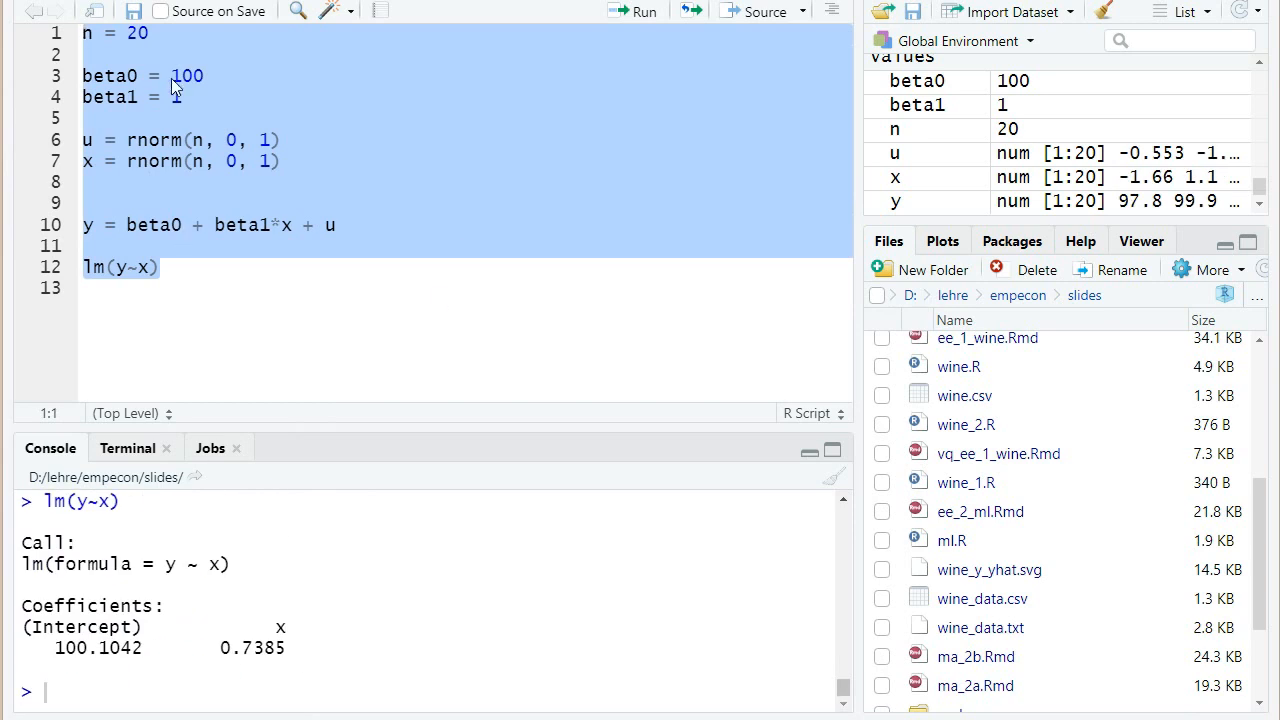
mouse_move(194, 104)
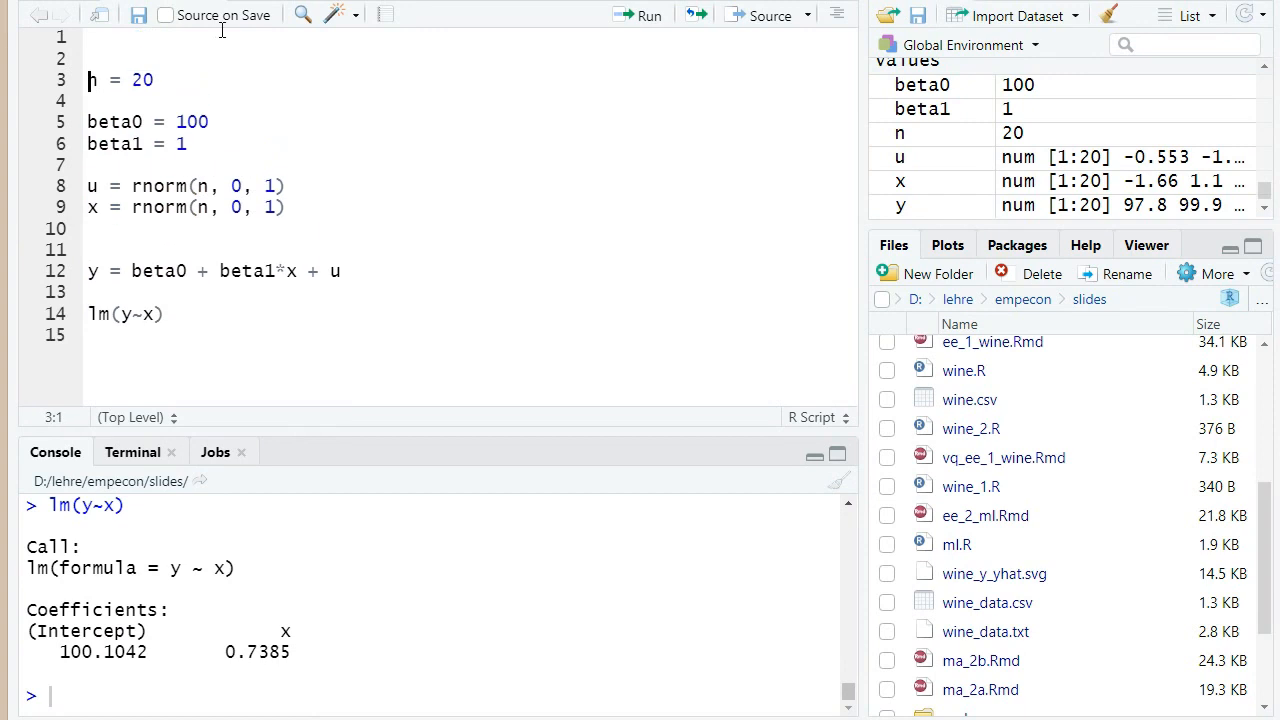
Enclose the simulation code in sim.and.est = function() { ... } and run it to define it
type("sim.and.est =")
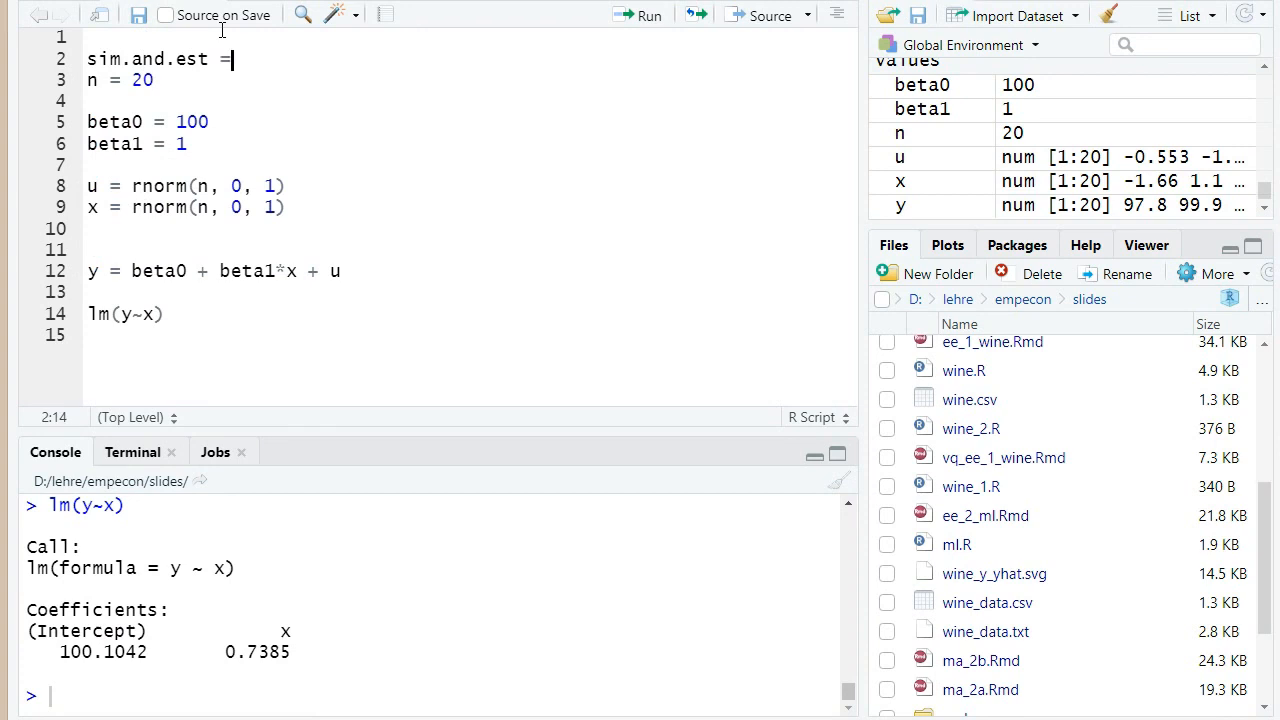
type("function() {")
type("}")
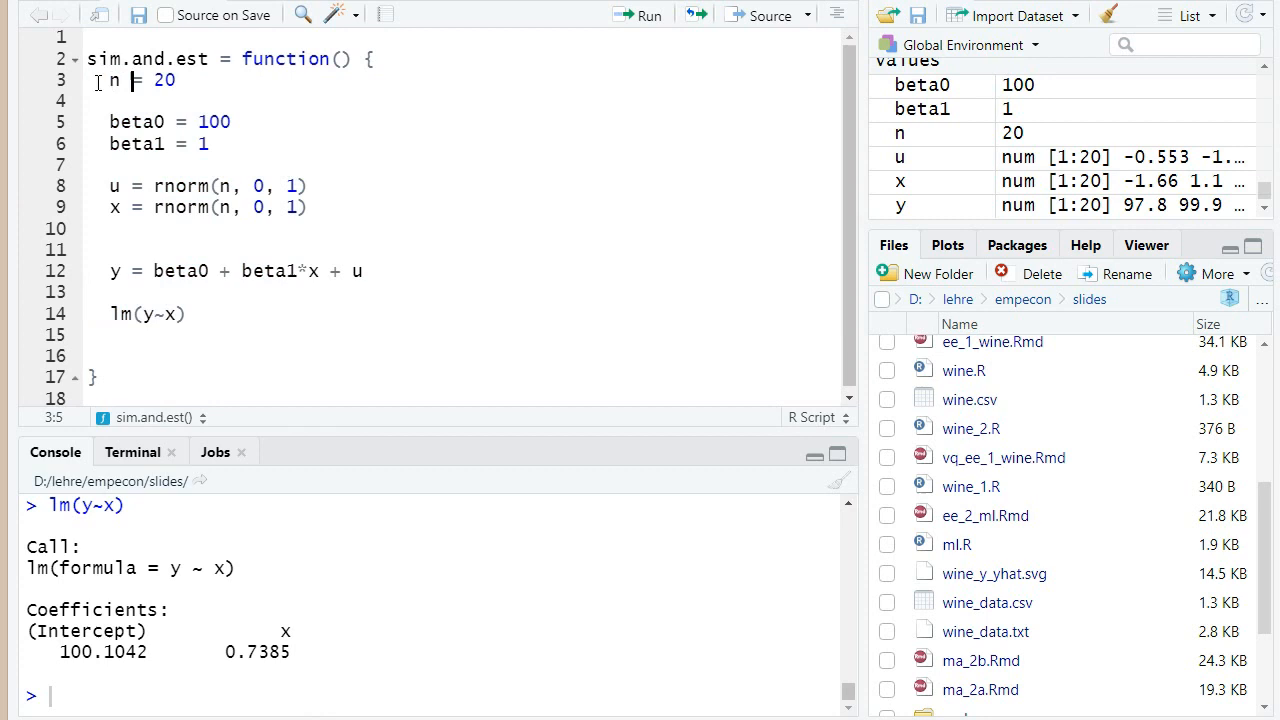
left_click(149, 355)
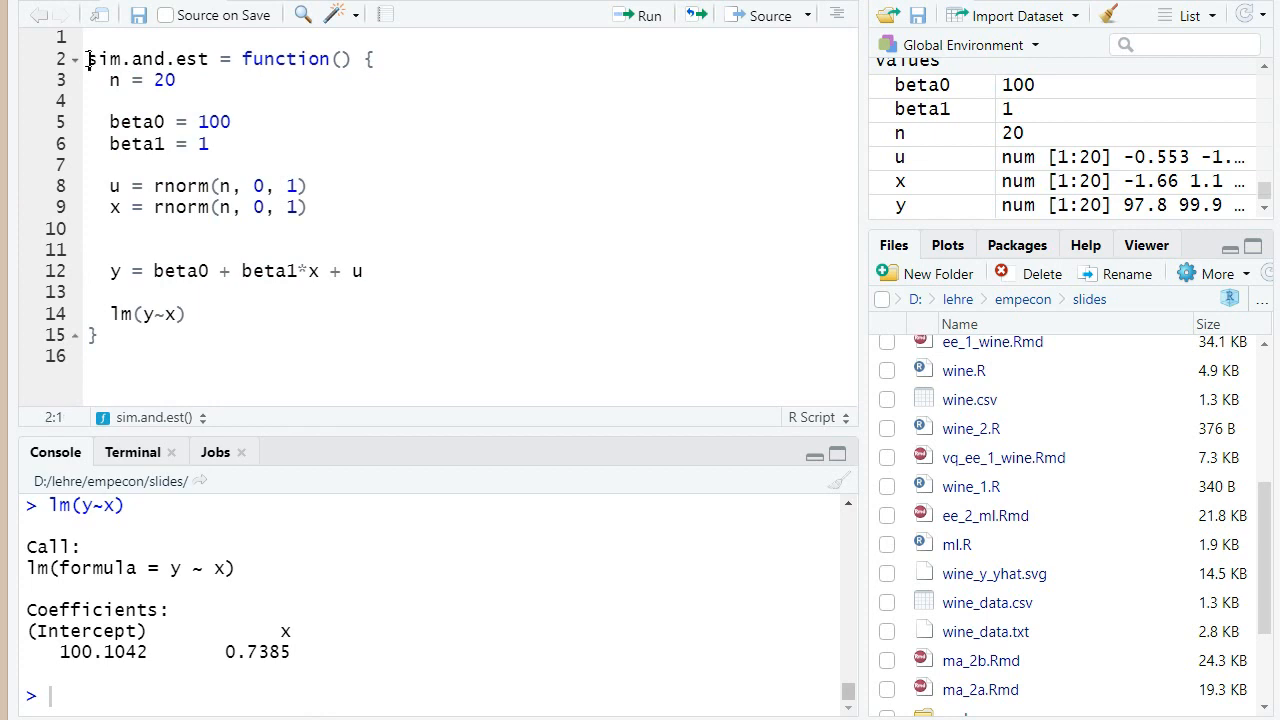
key("ctrl+a")
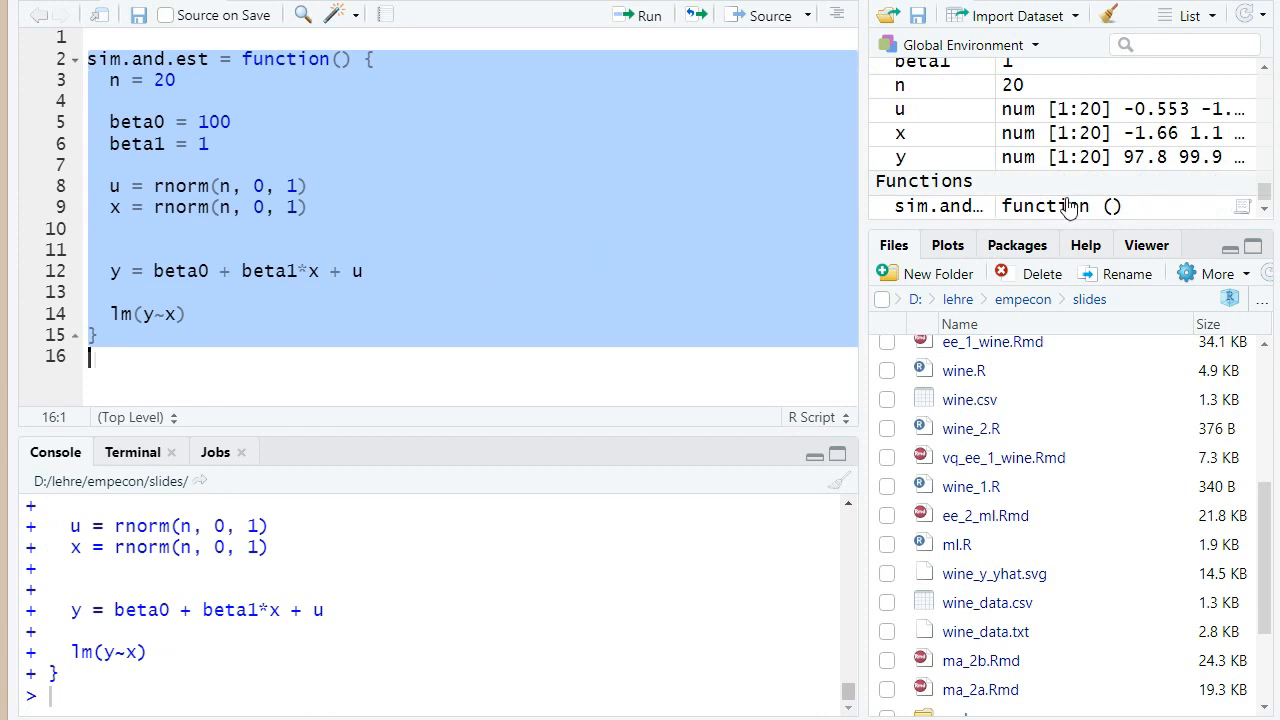
Call sim.and.est() twice for fresh estimates, then wrap the lm(y~x) line in coef()
left_click(280, 342)
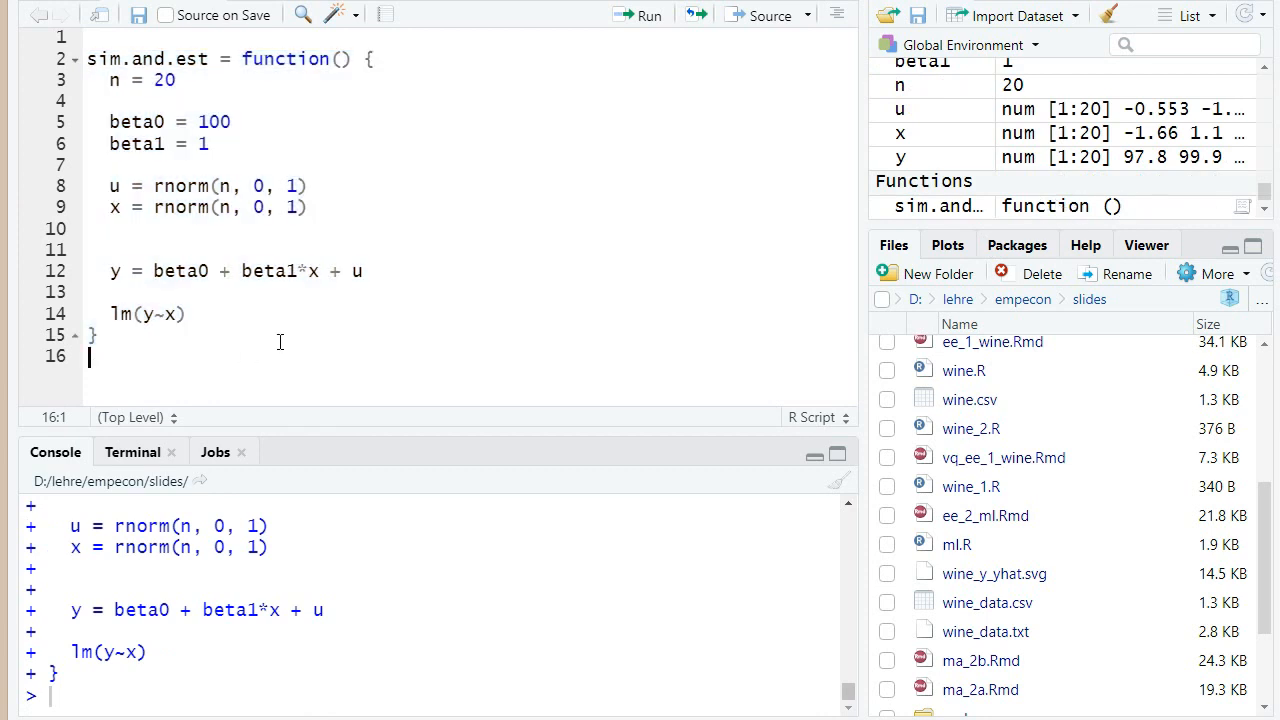
type("sim.and.est(")
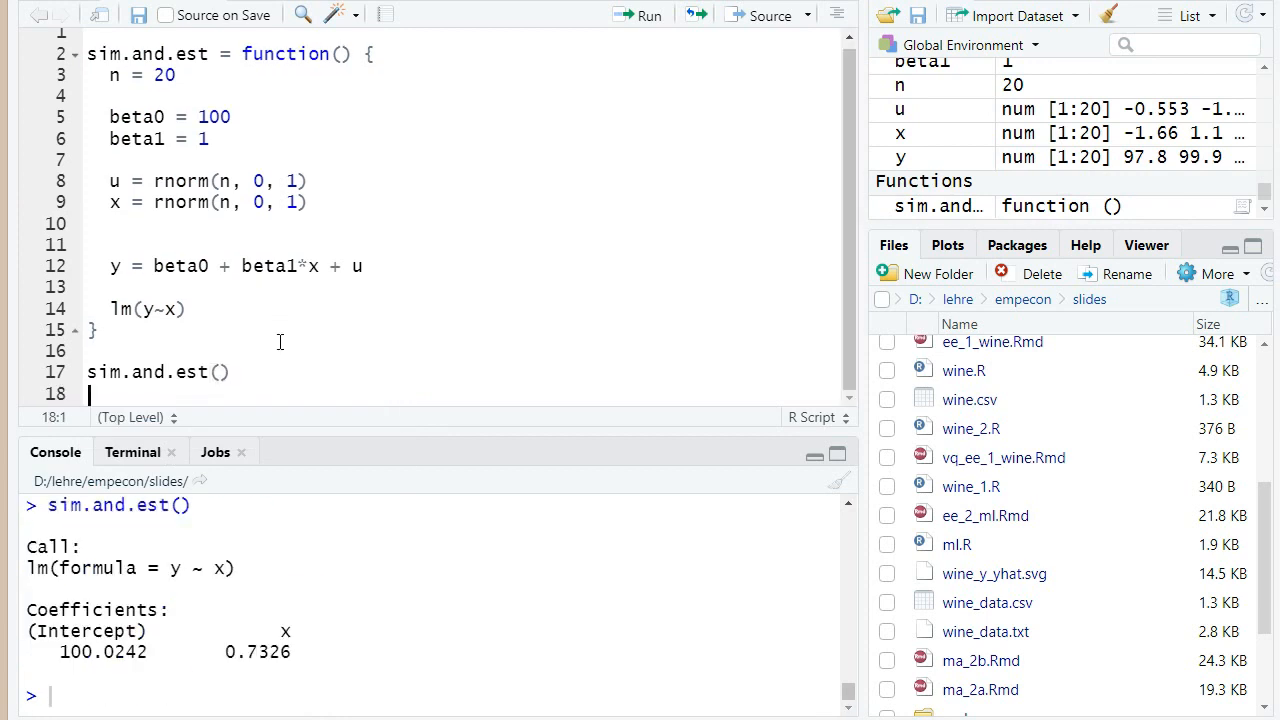
left_click(230, 372)
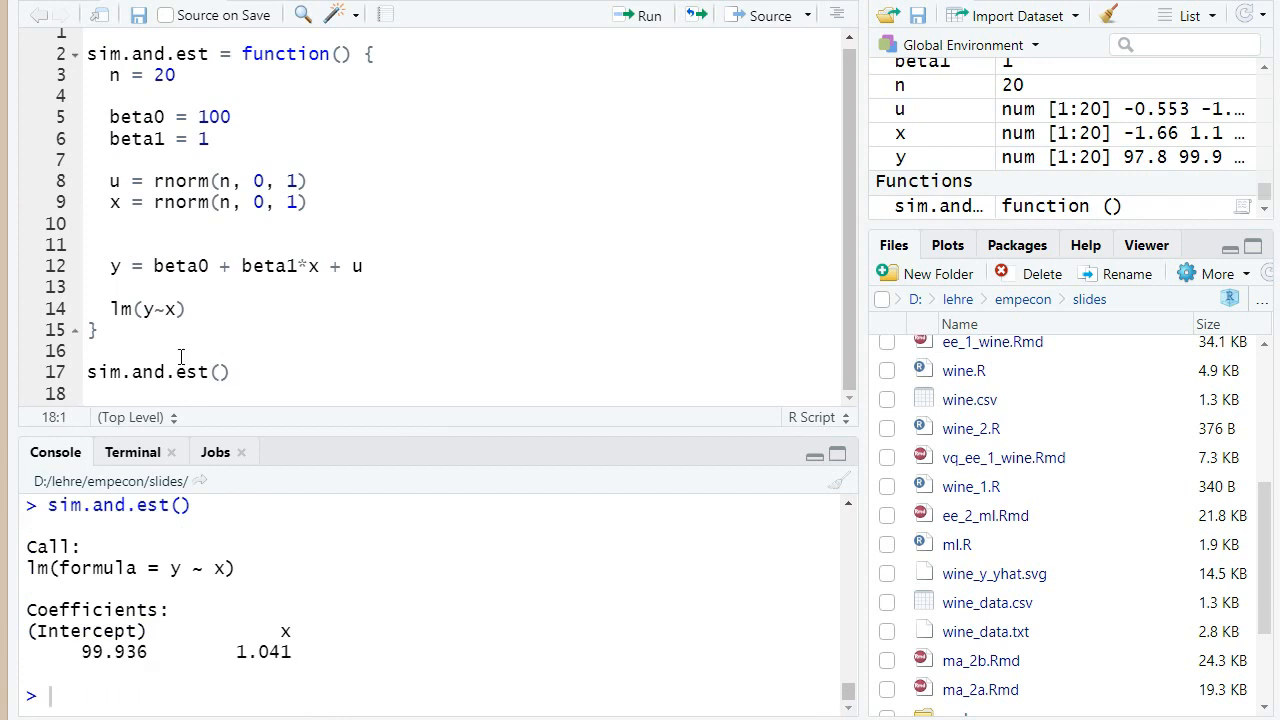
left_click(112, 309)
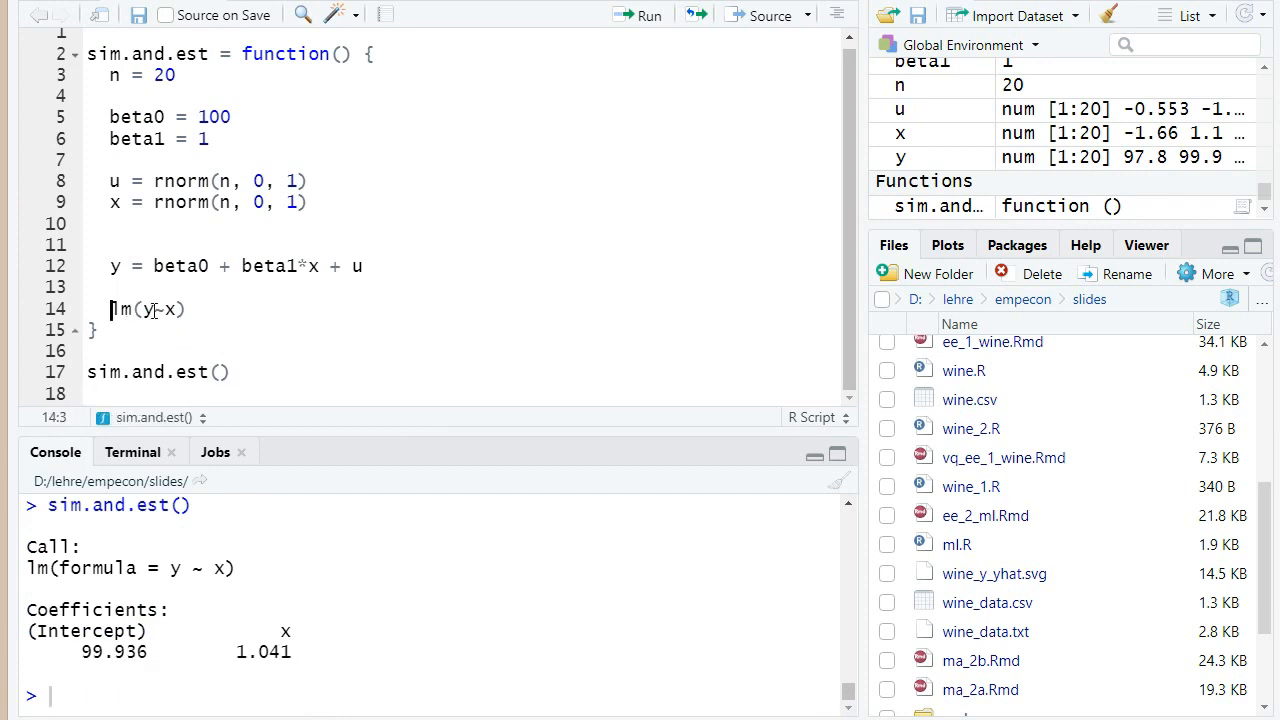
type("coef(")
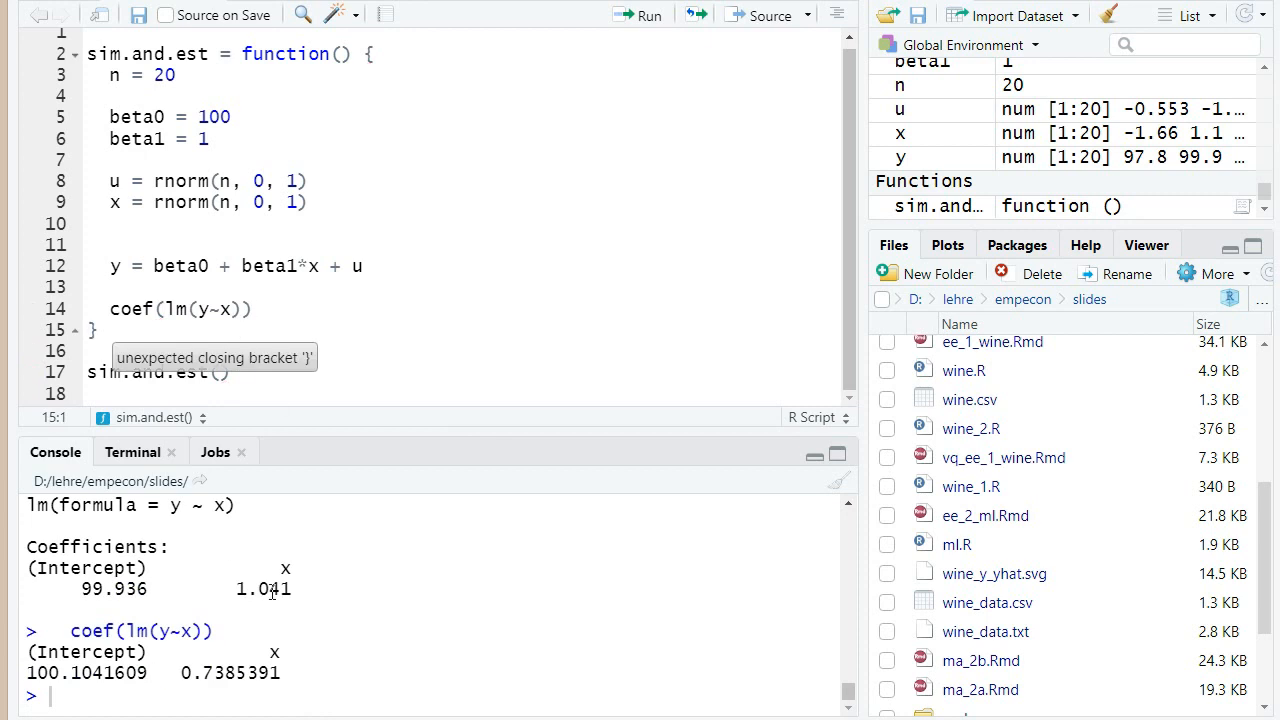
Make the last line return(coef(lm(y~x))[2]) under a '# return beta1.hat' comment
left_click(119, 309)
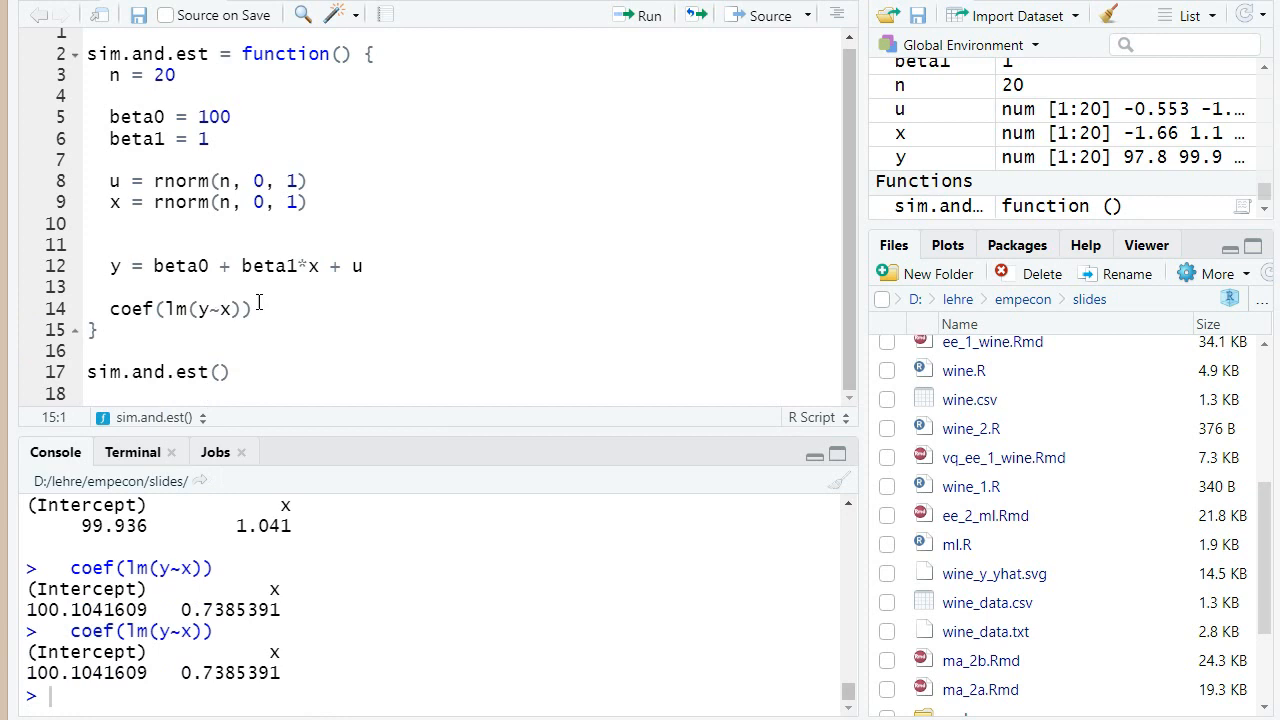
type("[2]")
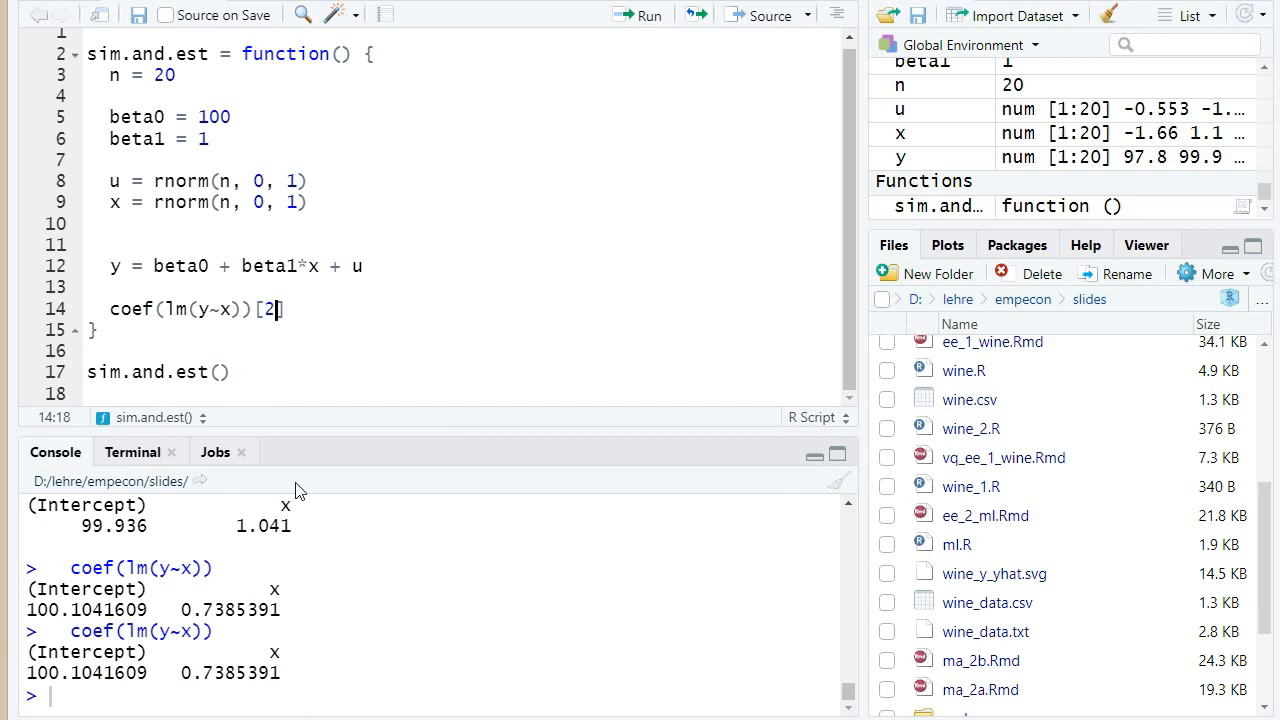
type("# beta1")
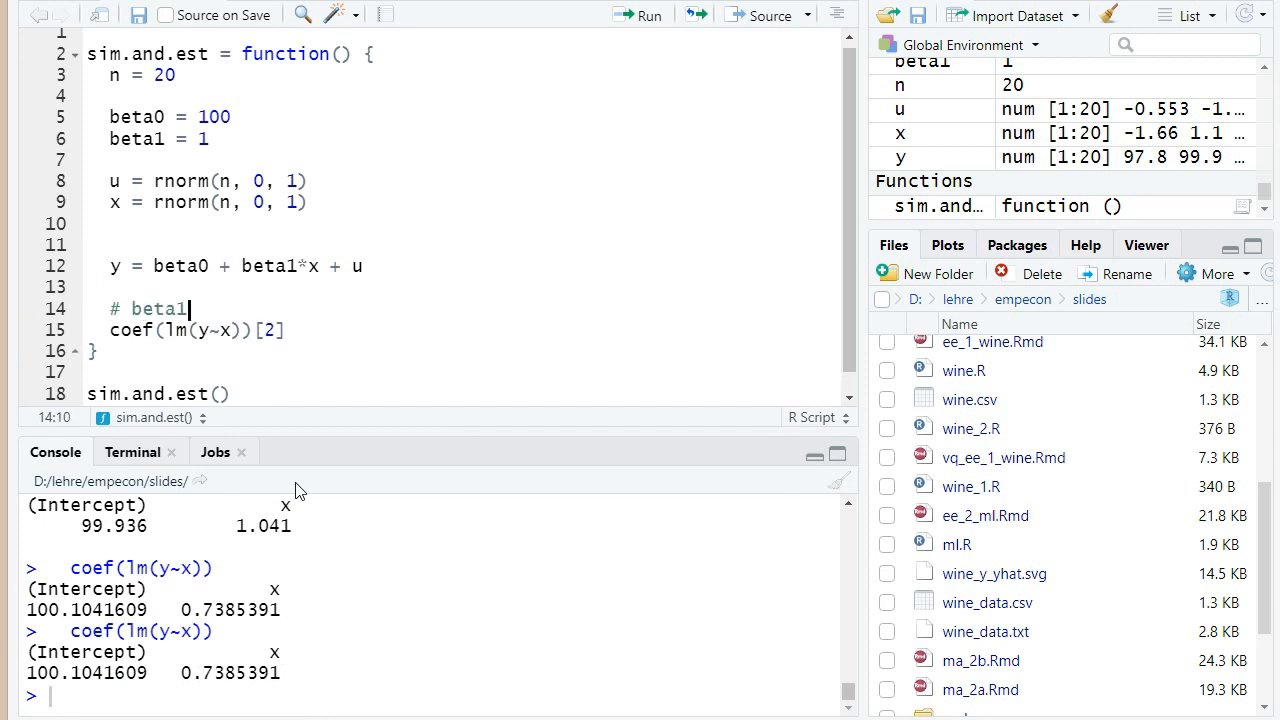
type(".hat")
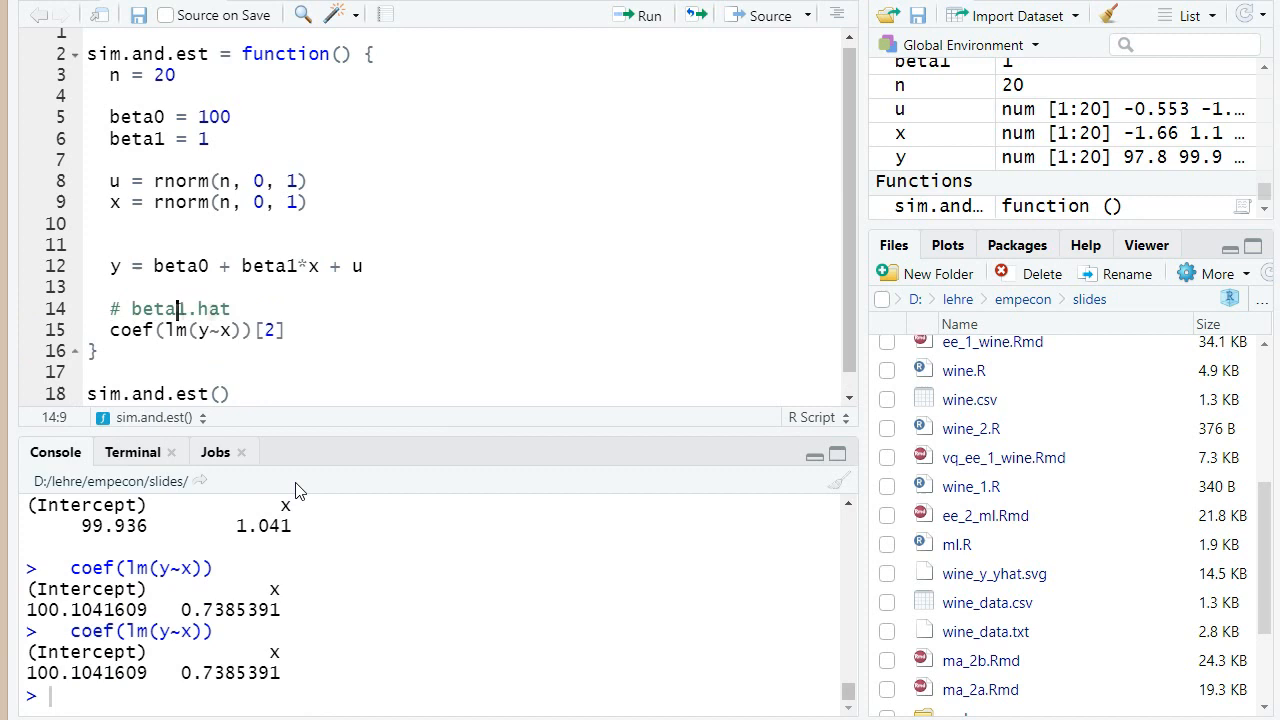
type("return(")
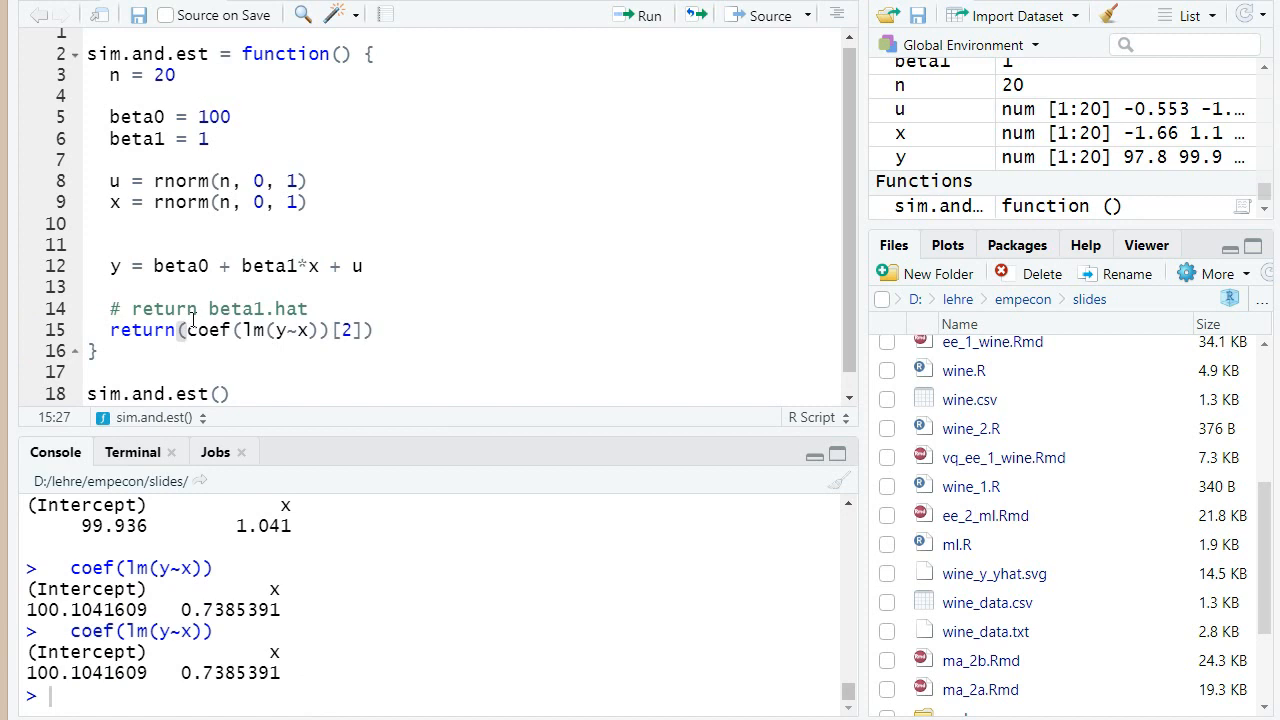
mouse_move(153, 228)
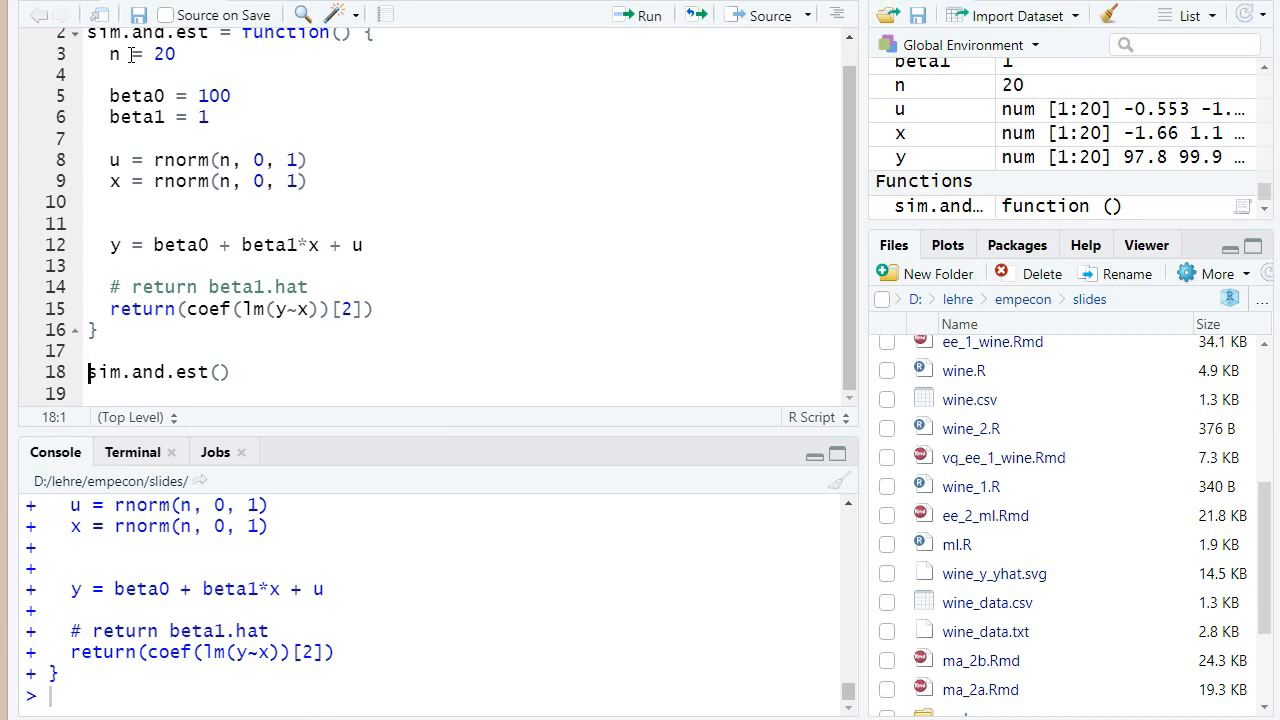
mouse_move(230, 254)
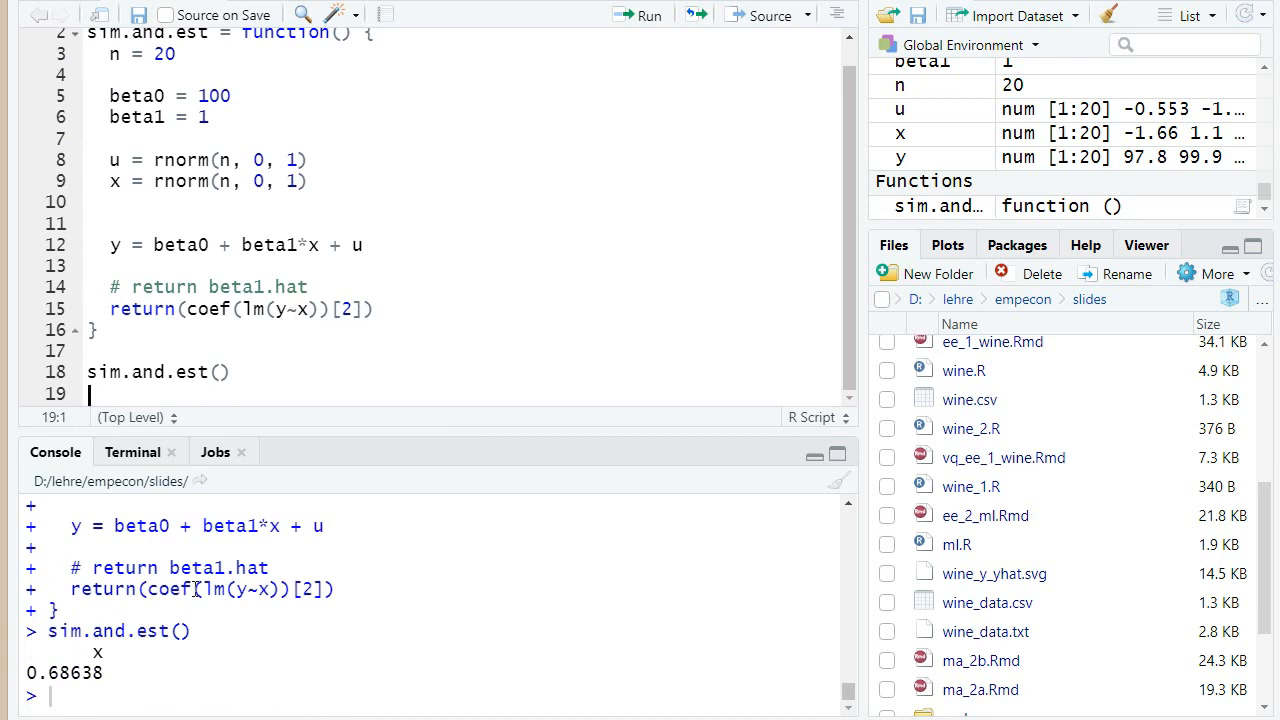
Redefine sim.and.est and call it repeatedly, the latest slope estimate being 1.342197
left_click(154, 371)
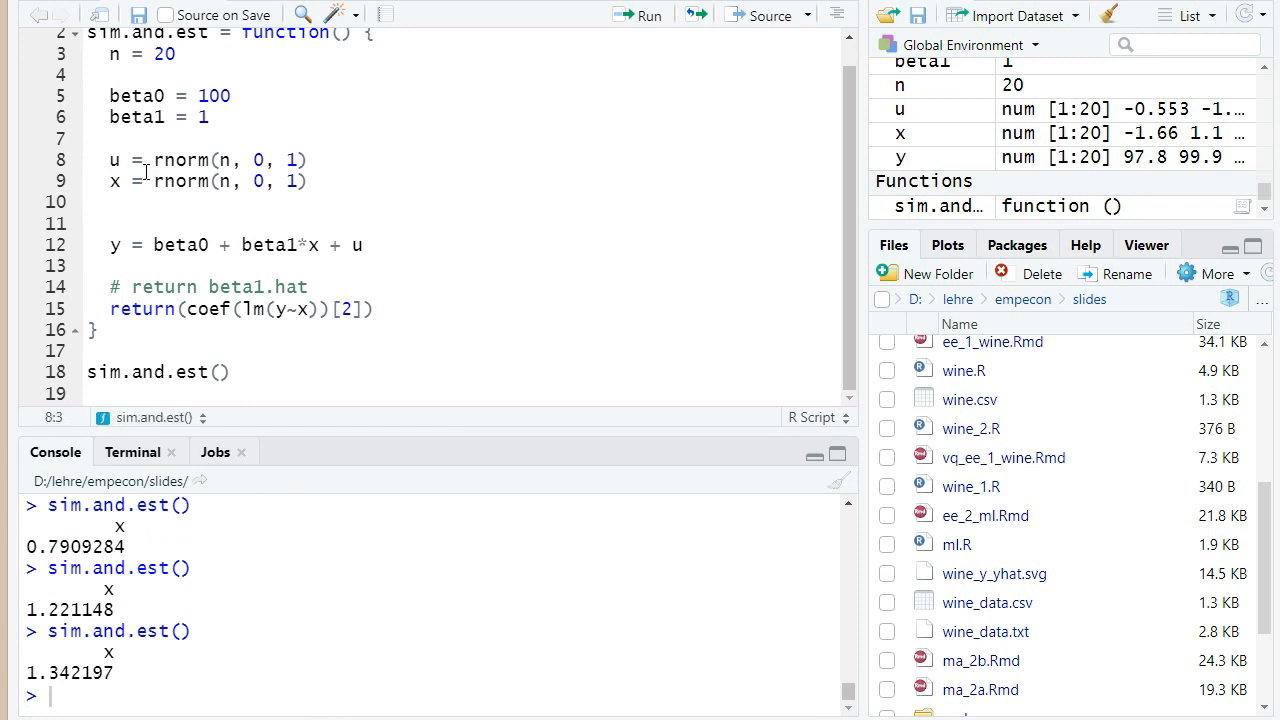
mouse_move(120, 163)
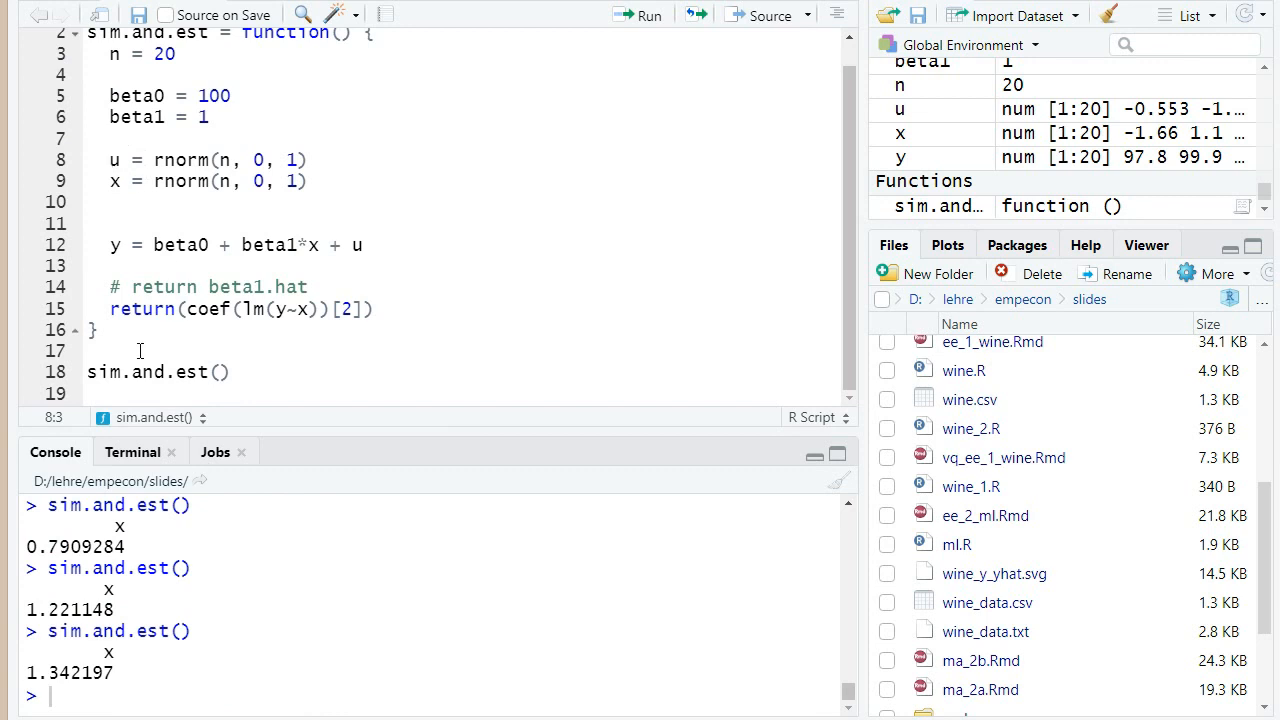
Run replicate(10, sim.and.est()) to print ten slope estimates, then change the count to 10000
type("replica")
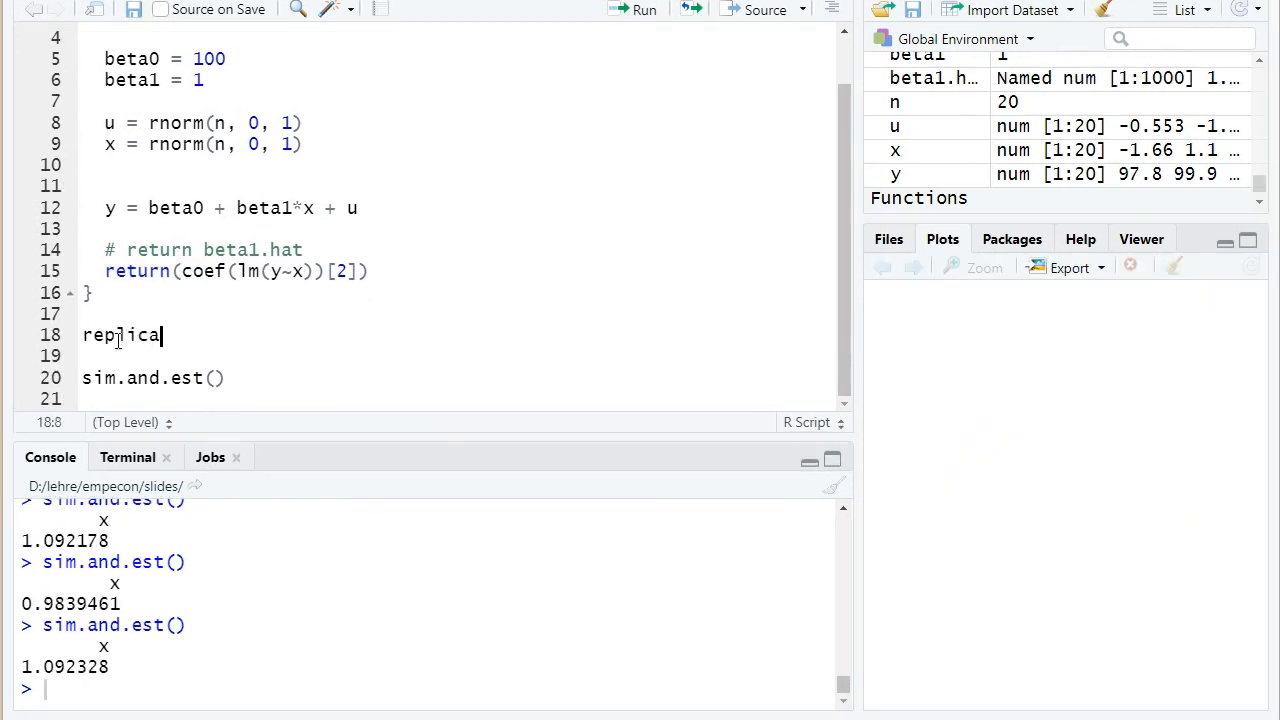
type("te()")
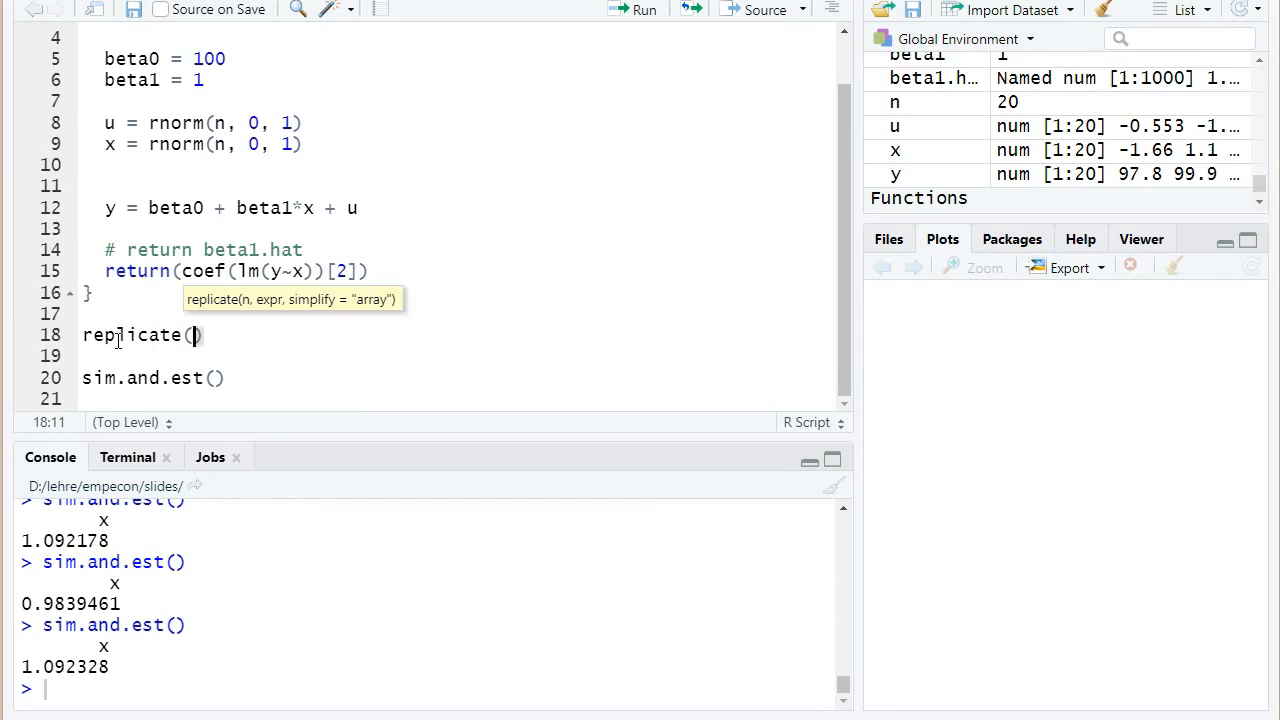
type("10")
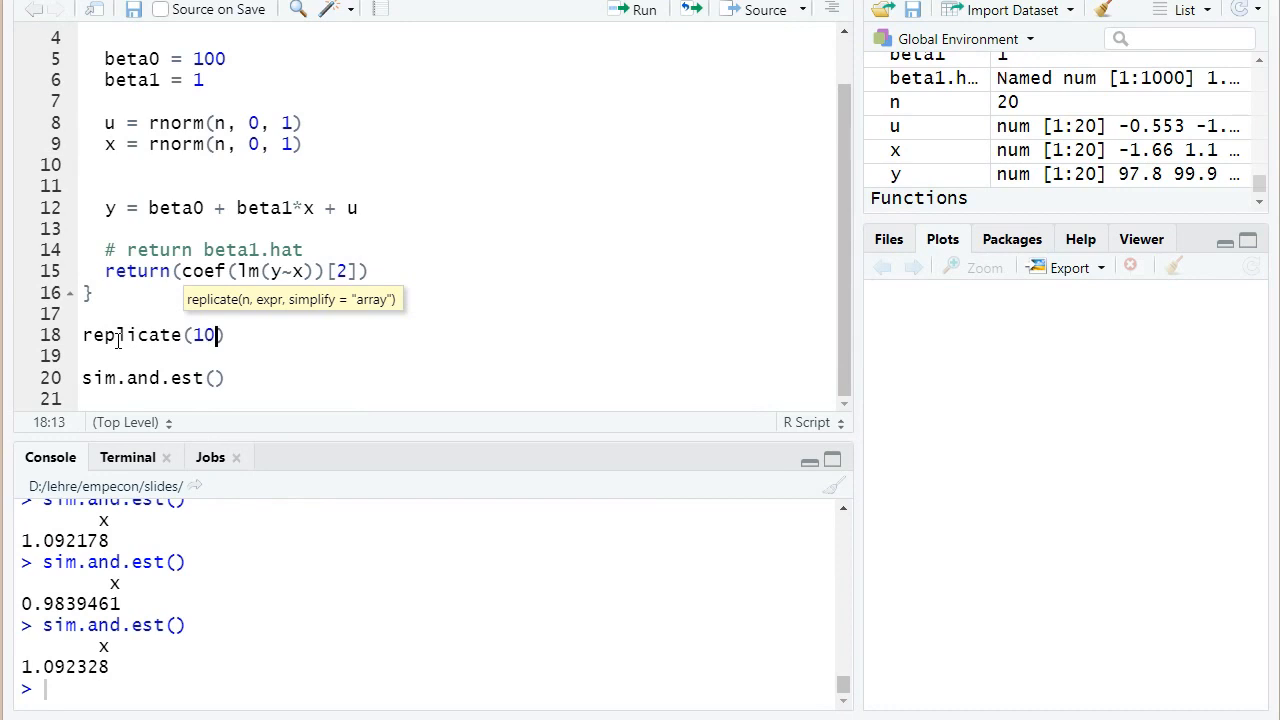
type(",")
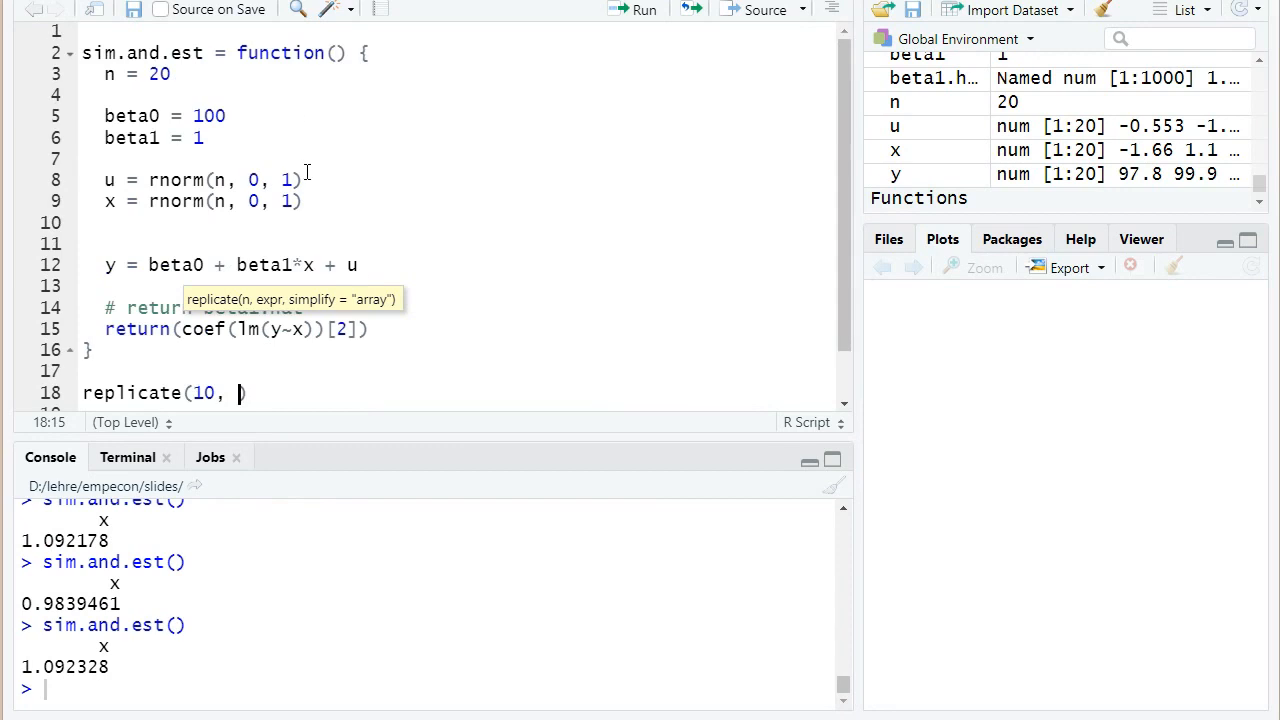
type("sim.and.")
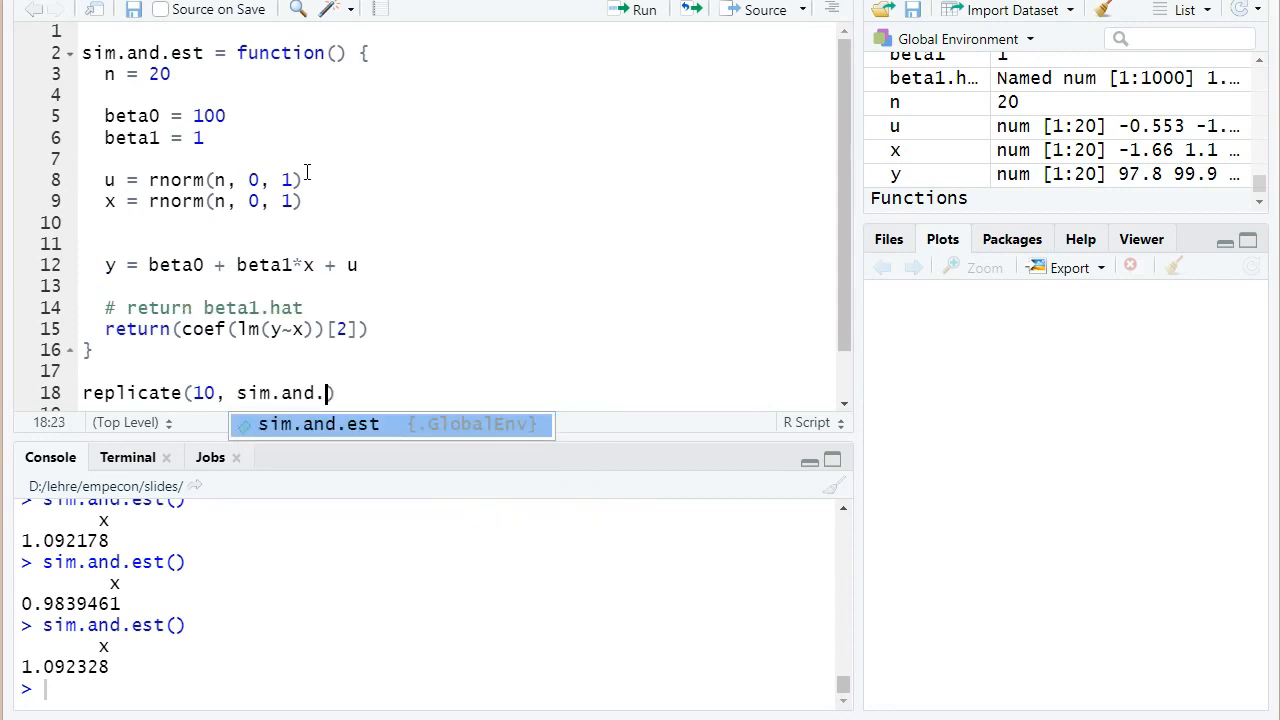
key("Tab")
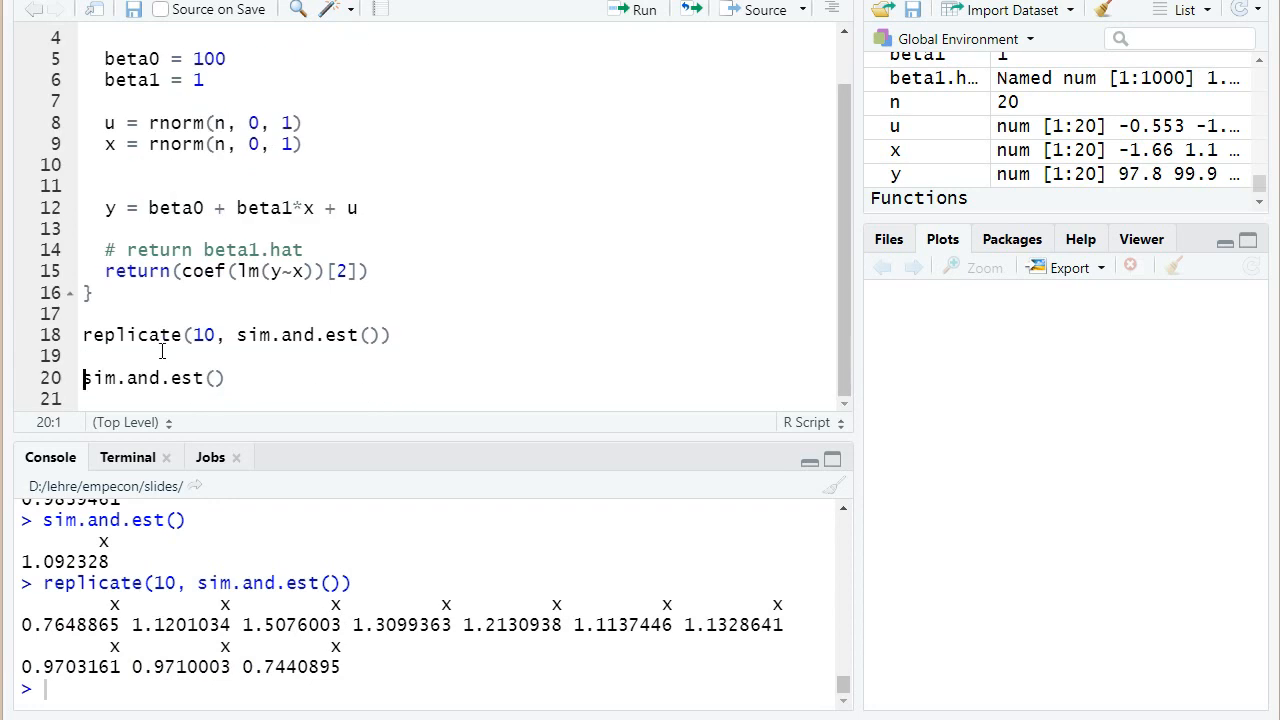
left_click(261, 335)
type("000")
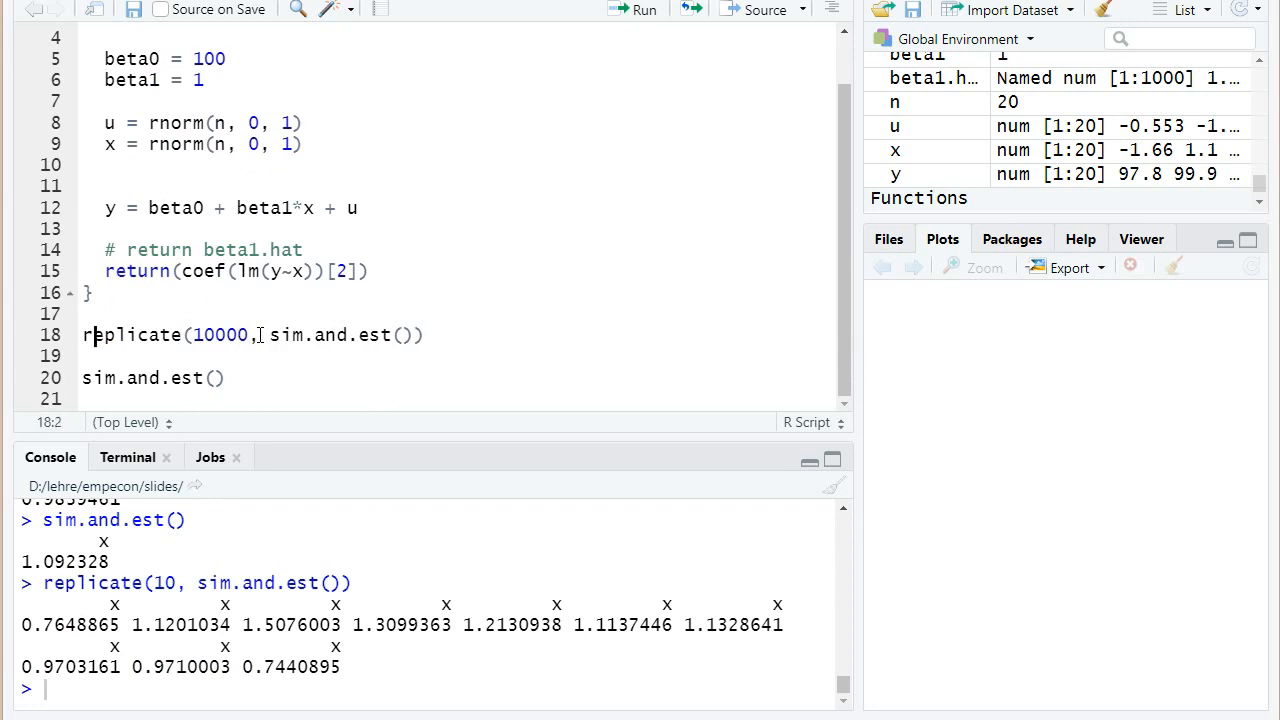
Store 1000 replicated slope estimates in beta1.hat and print beta1.hat in the console
key("BackSpace")
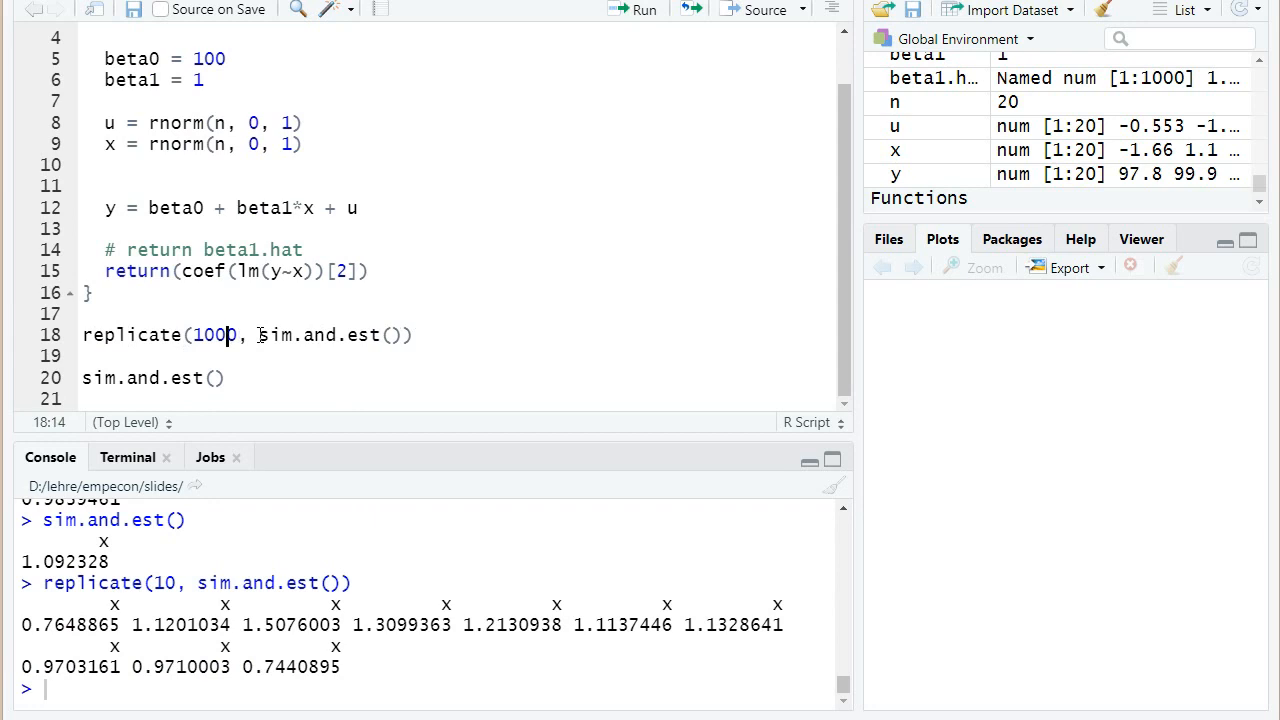
type("beta1.hat =")
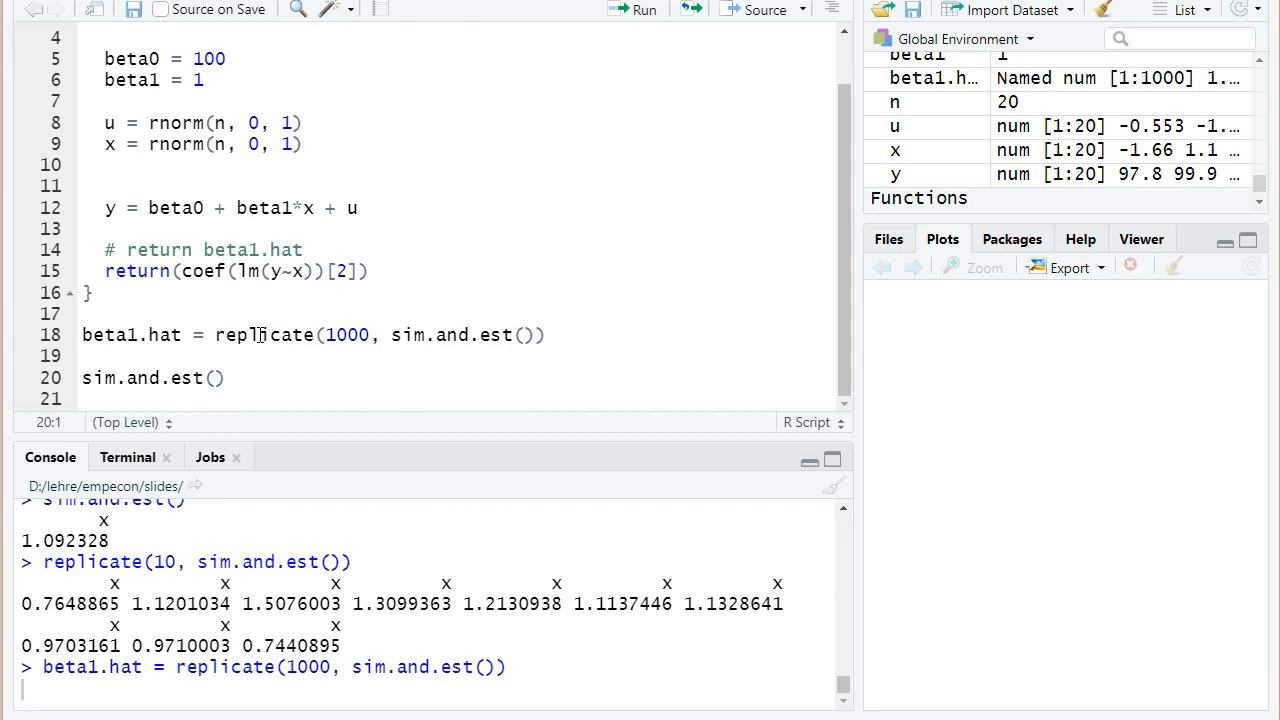
key("Return")
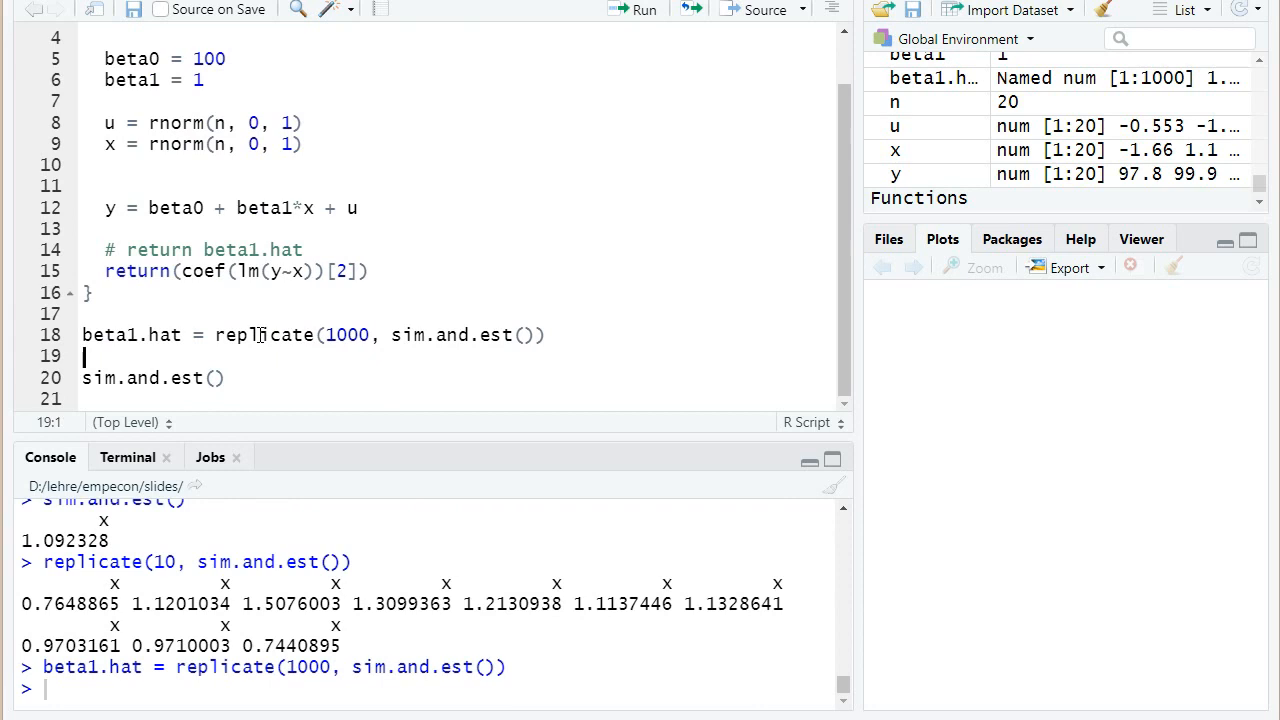
type("beta1.hat")
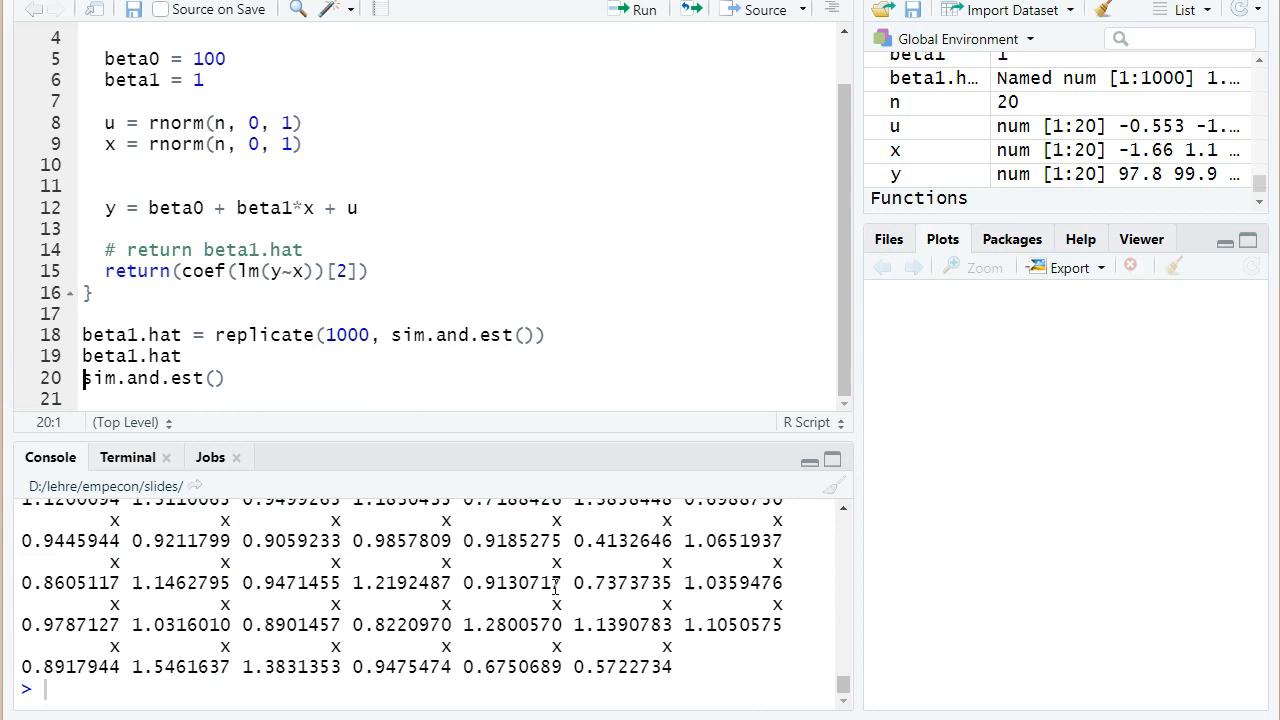
mouse_move(298, 257)
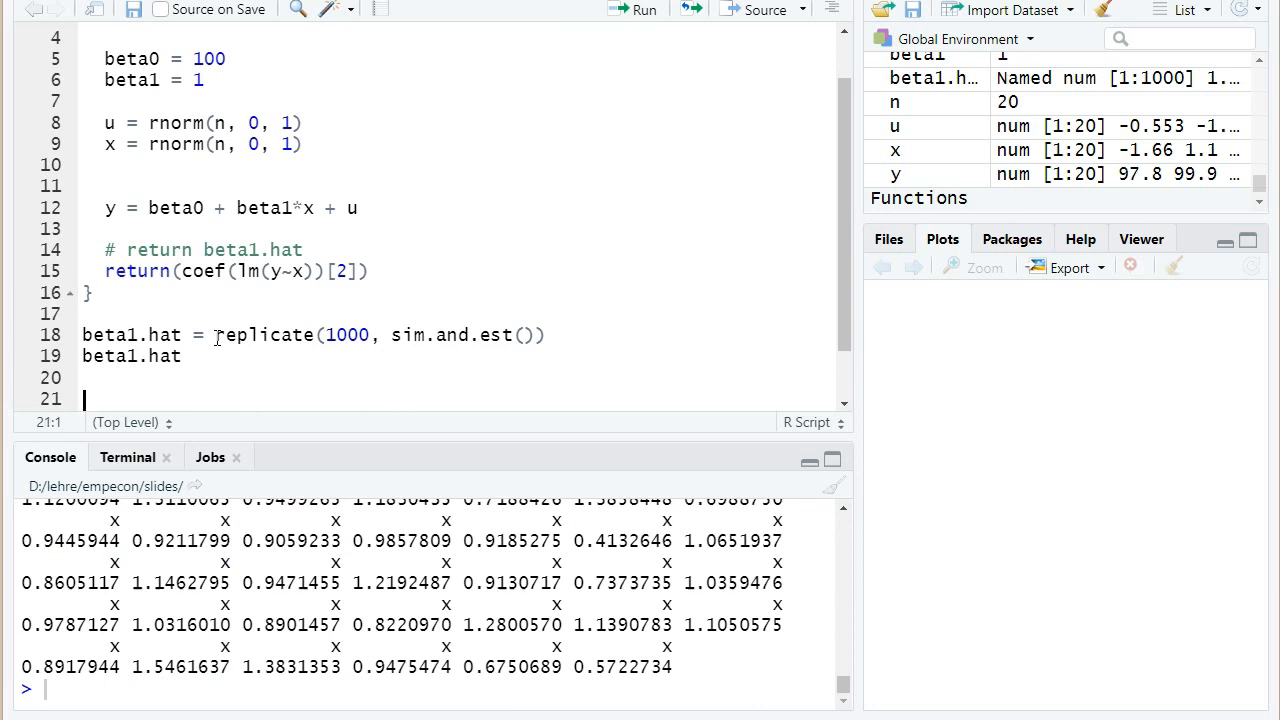
Plot hist(beta1.hat, col="red"), a red histogram of the estimates centred near 1
type("hist(beta1.hat,")
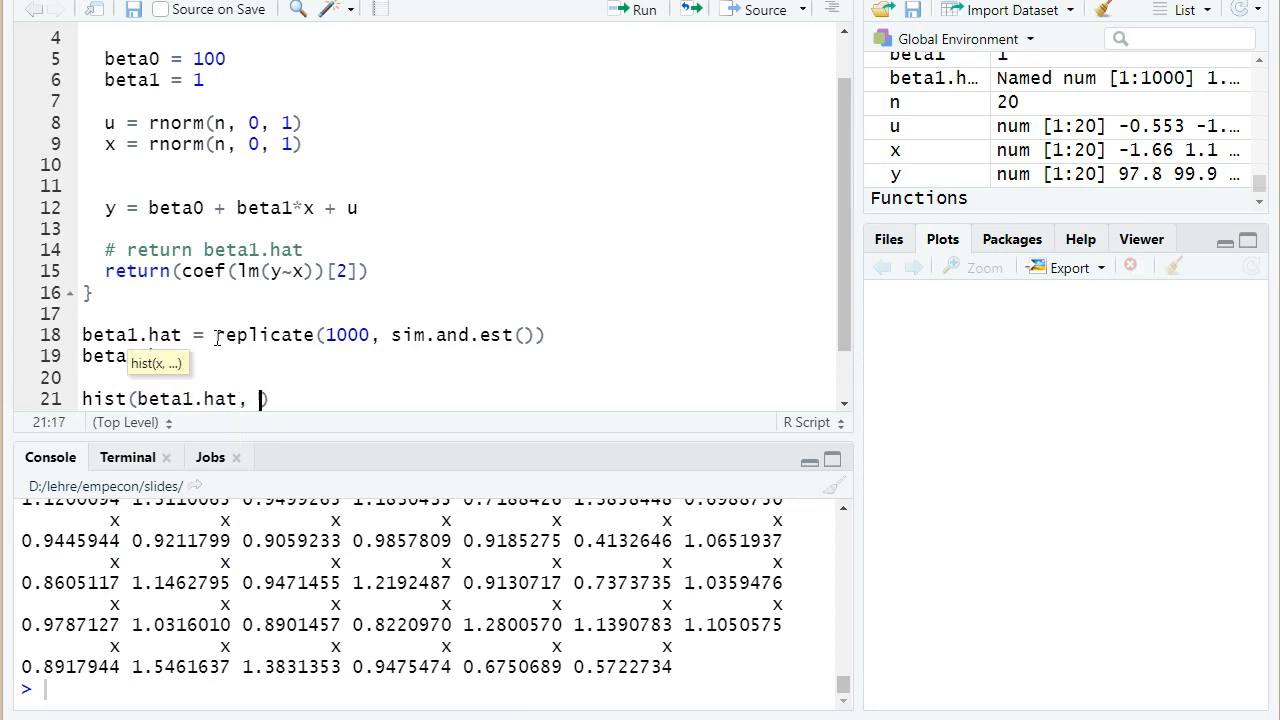
type("col=\"\"")
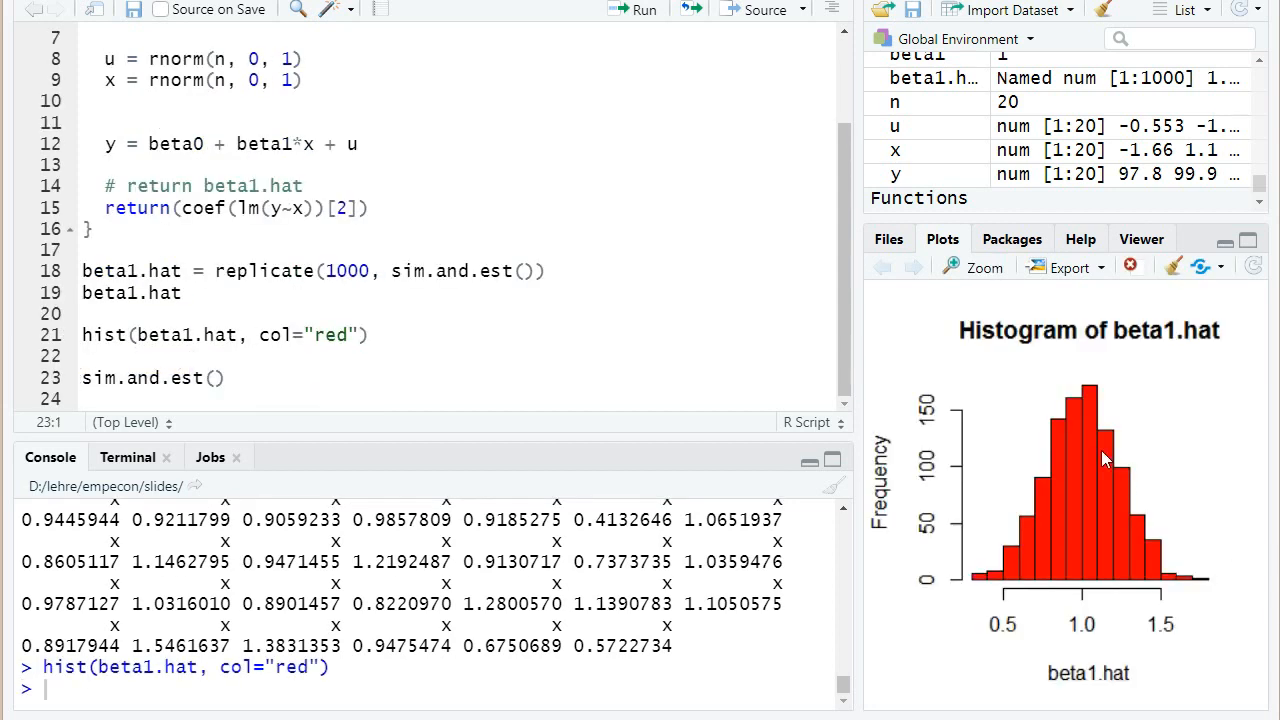
mouse_move(1030, 481)
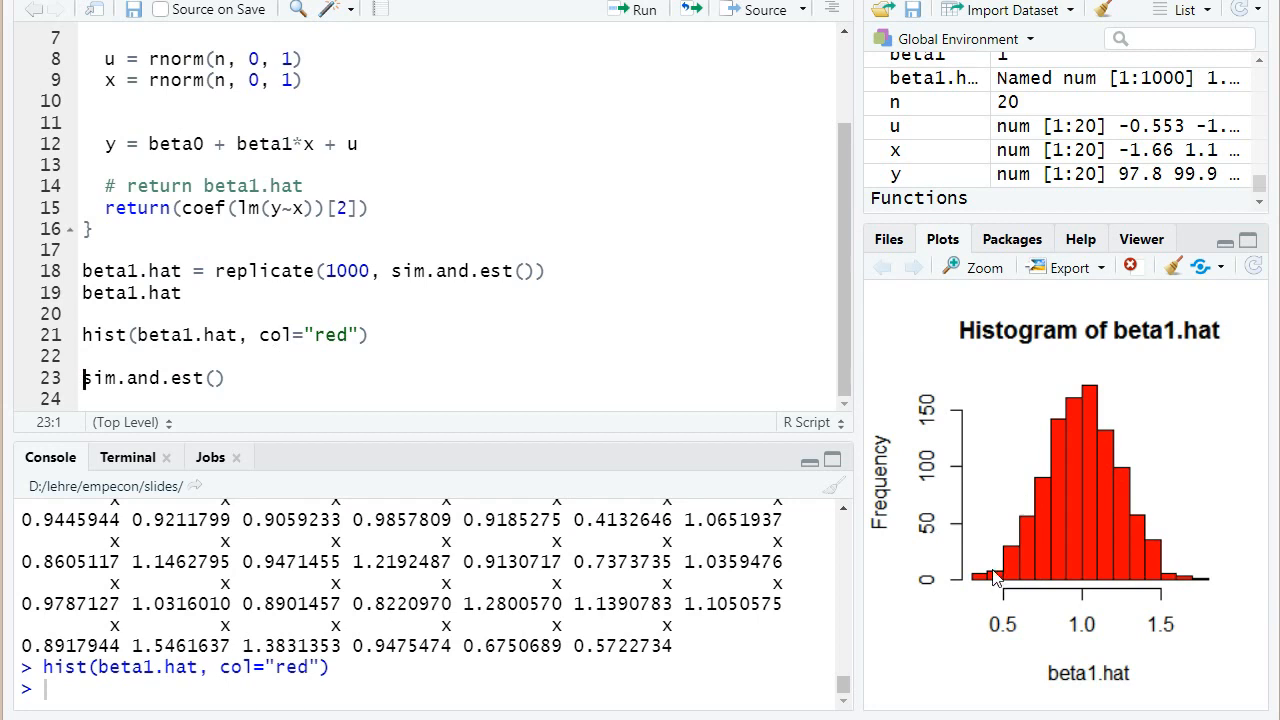
mouse_move(1032, 524)
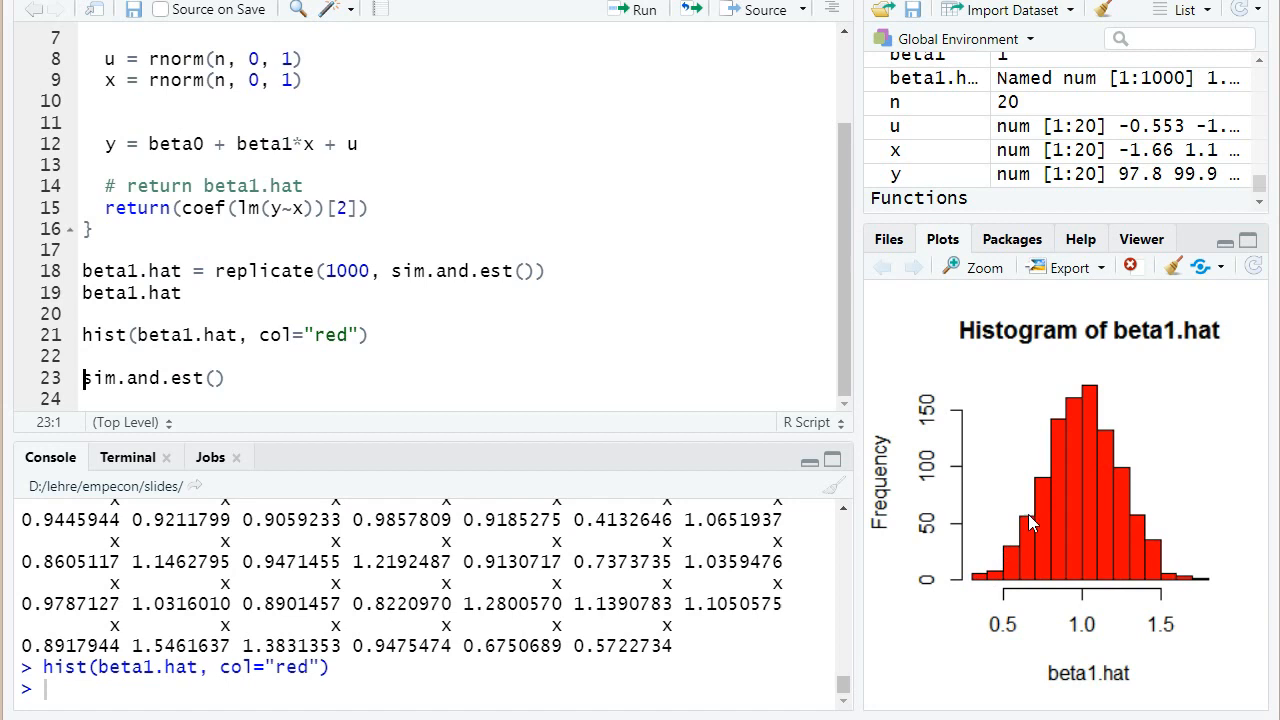
mouse_move(1201, 585)
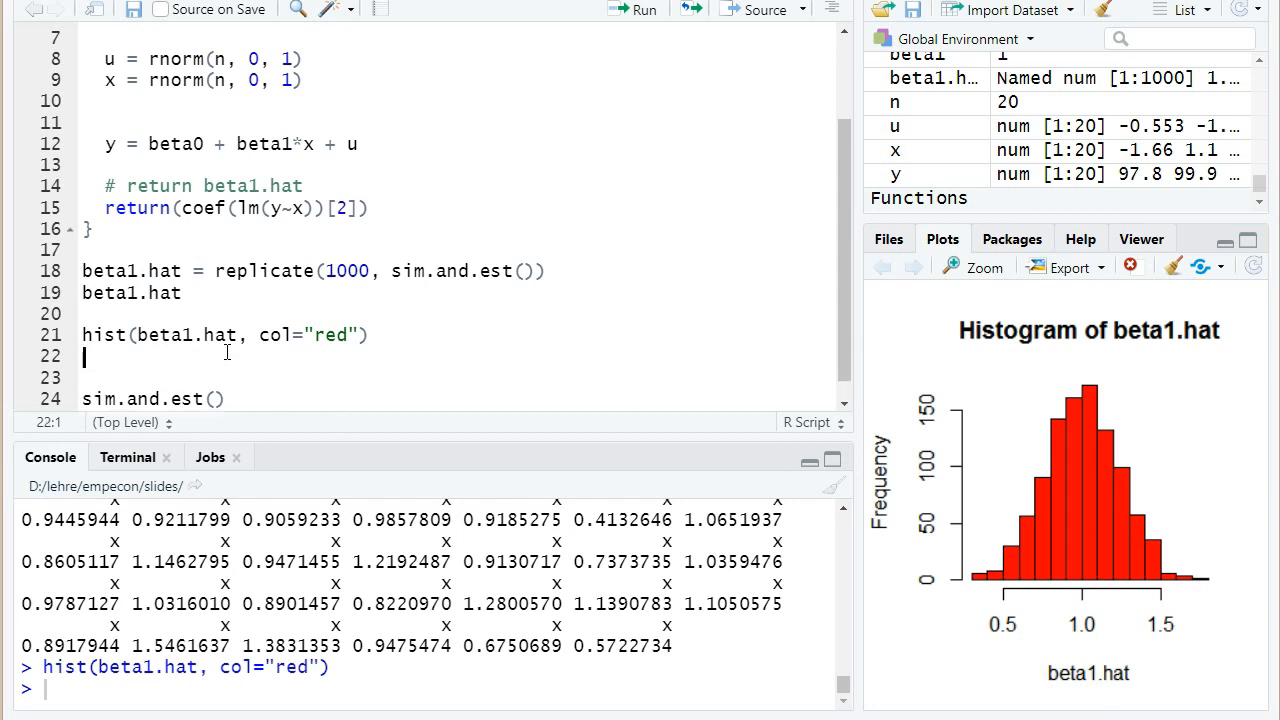
Run mean(beta1.hat) and sd(beta1.hat), giving 1.003455 and 0.23318
type("mean(beta1")
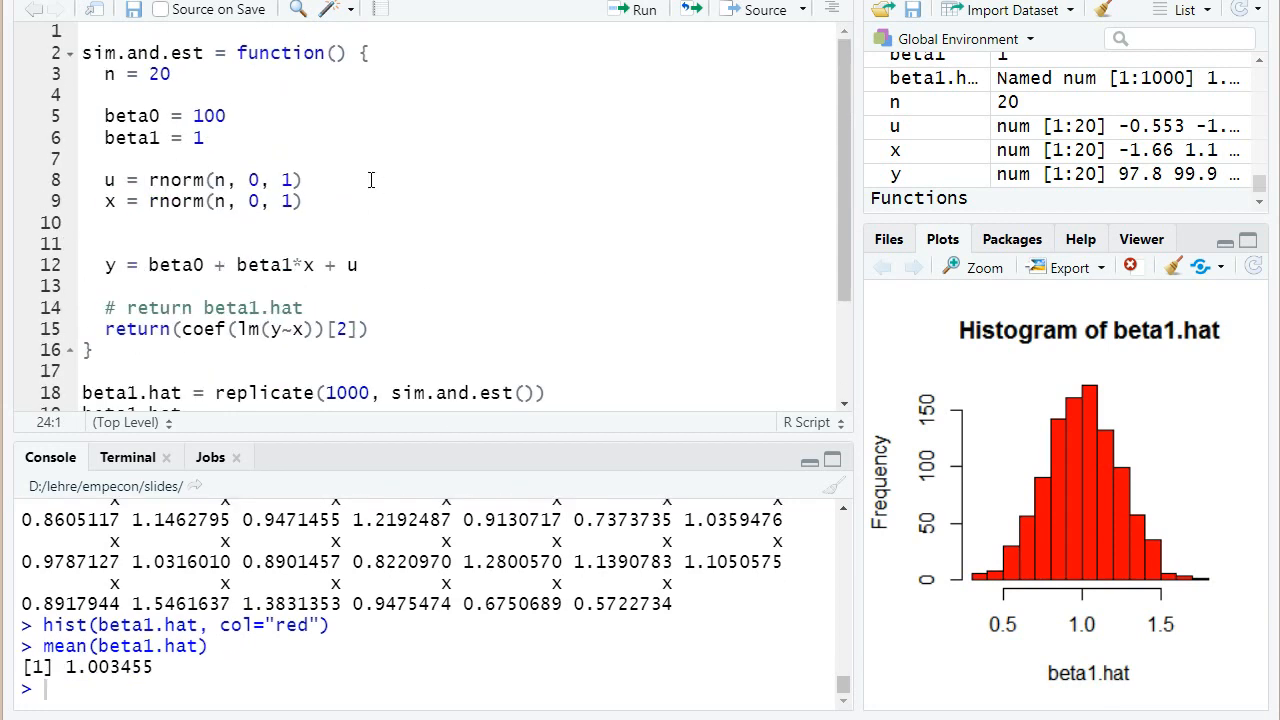
left_click(106, 138)
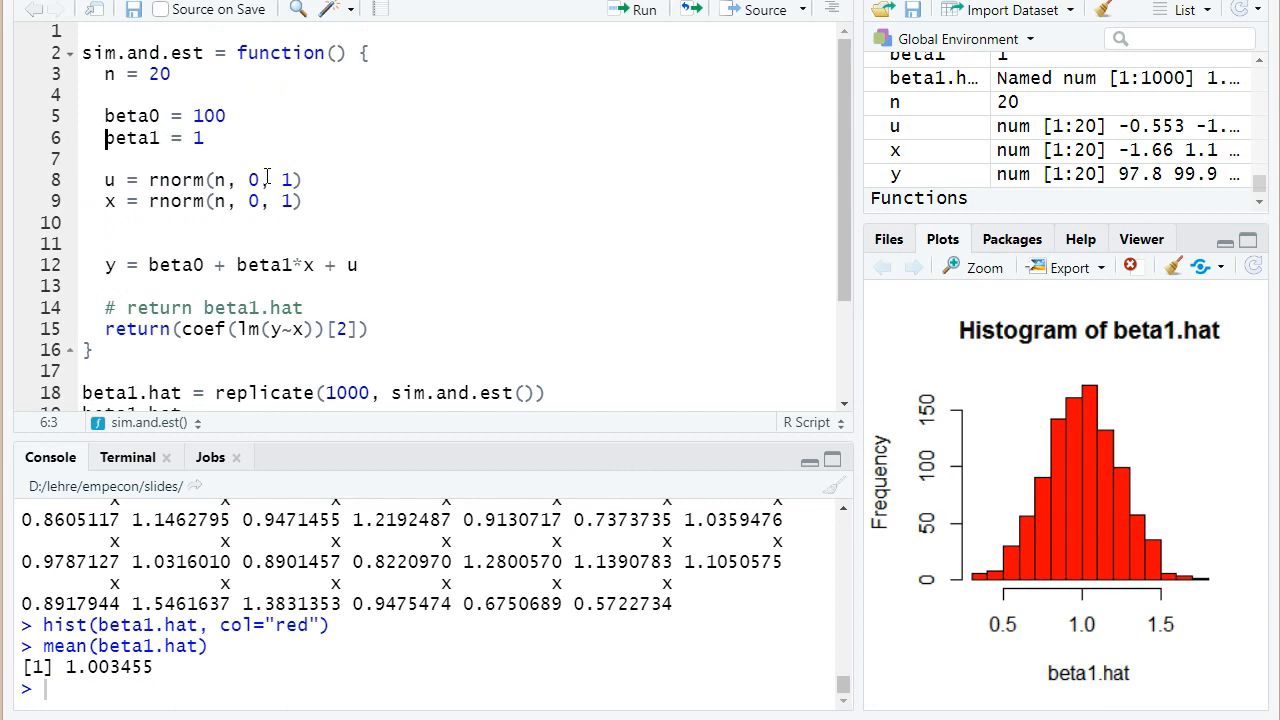
mouse_move(1053, 420)
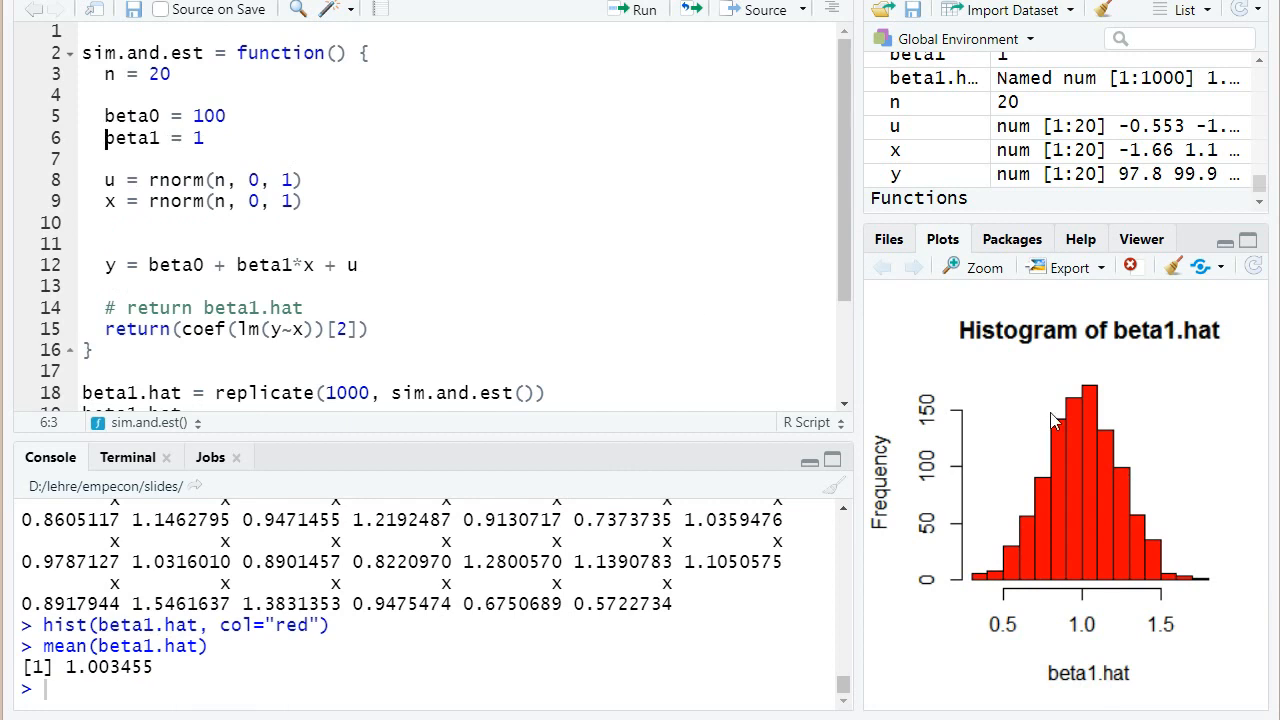
scroll("down", 3)
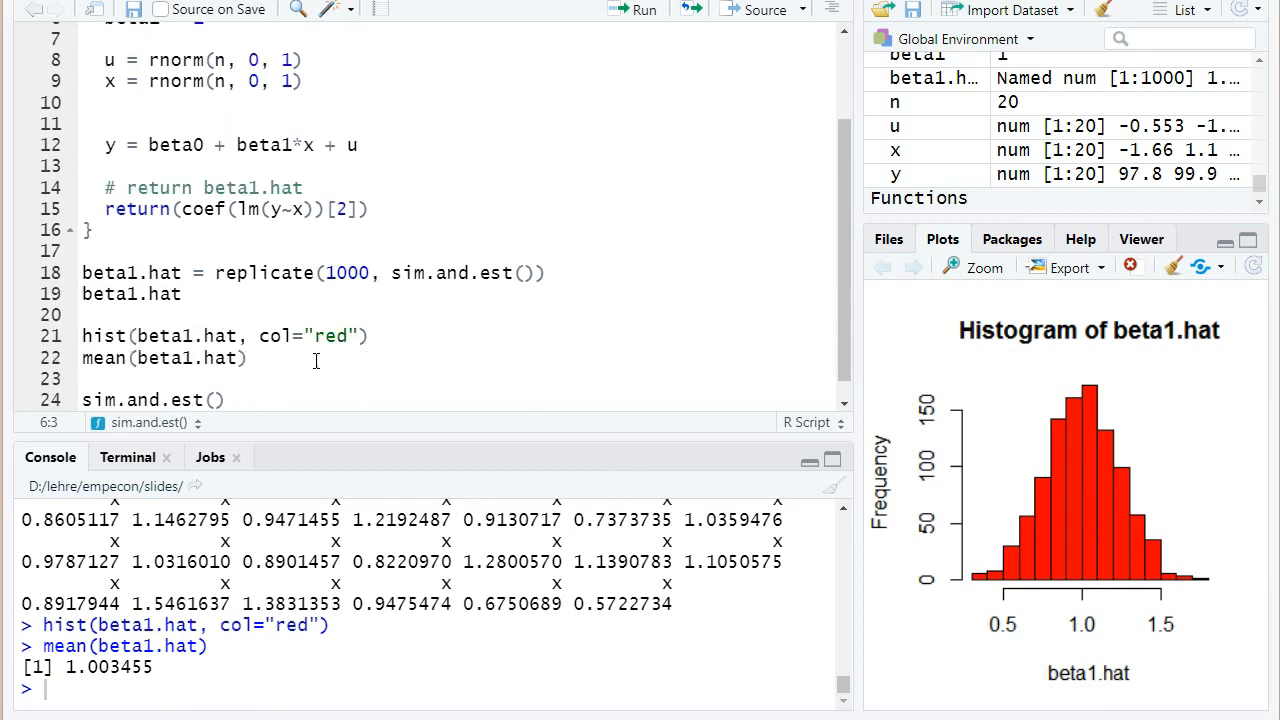
type("sd(be")
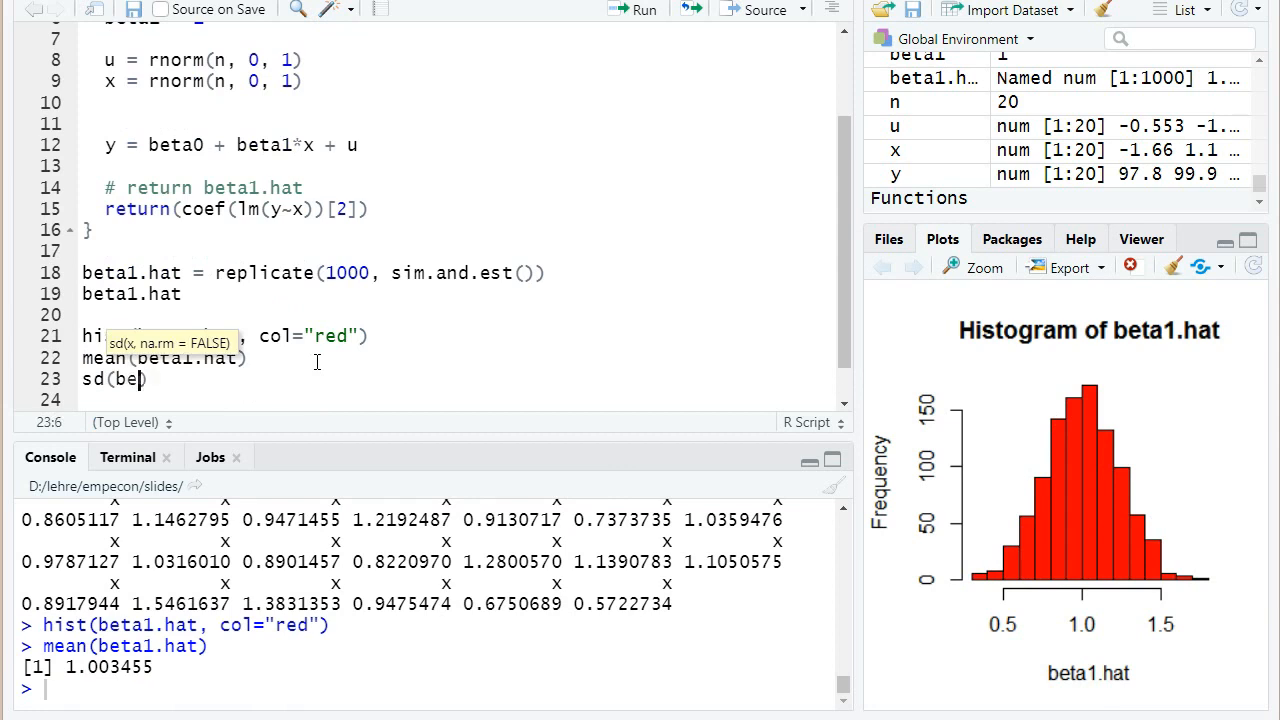
type("beta1.h")
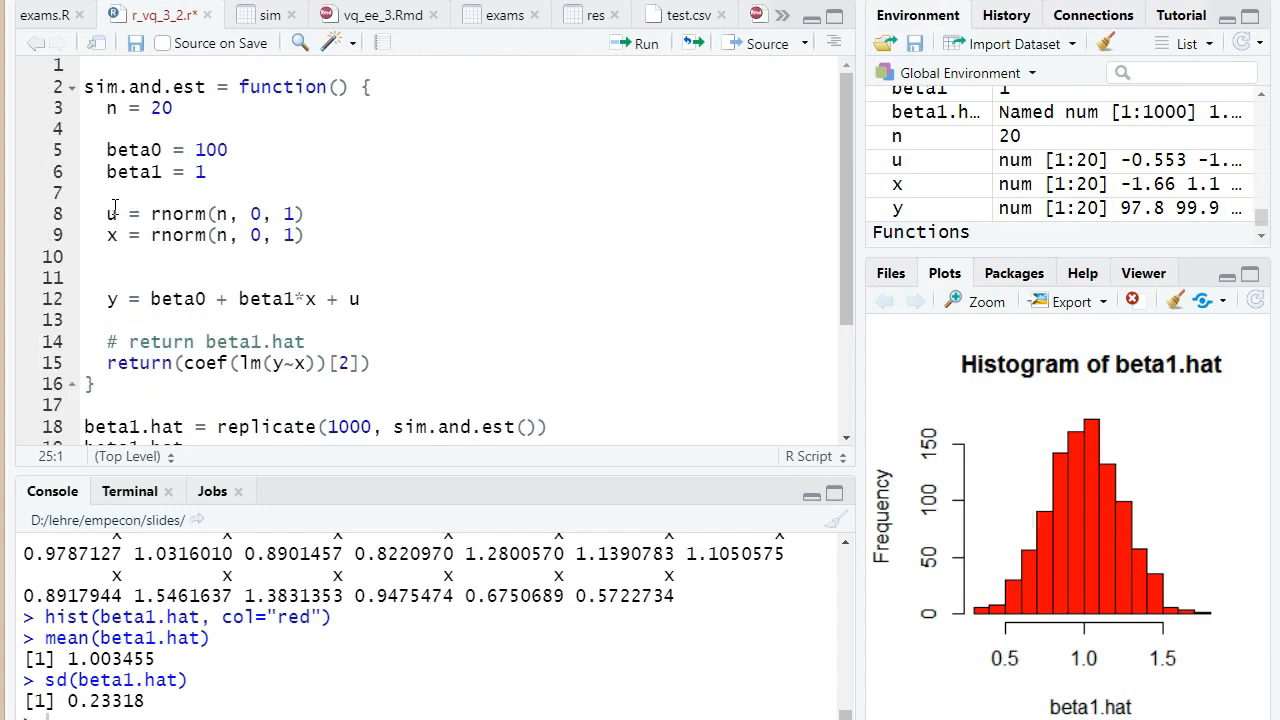
left_click(109, 214)
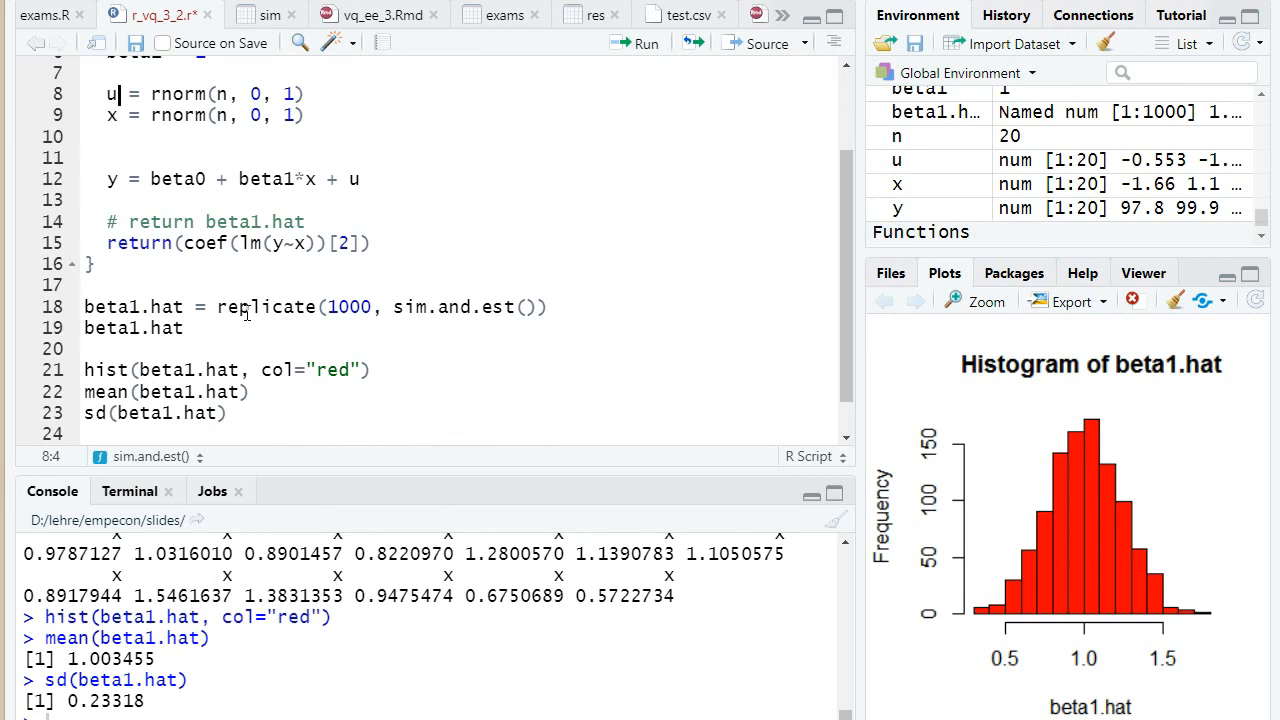
mouse_move(1070, 455)
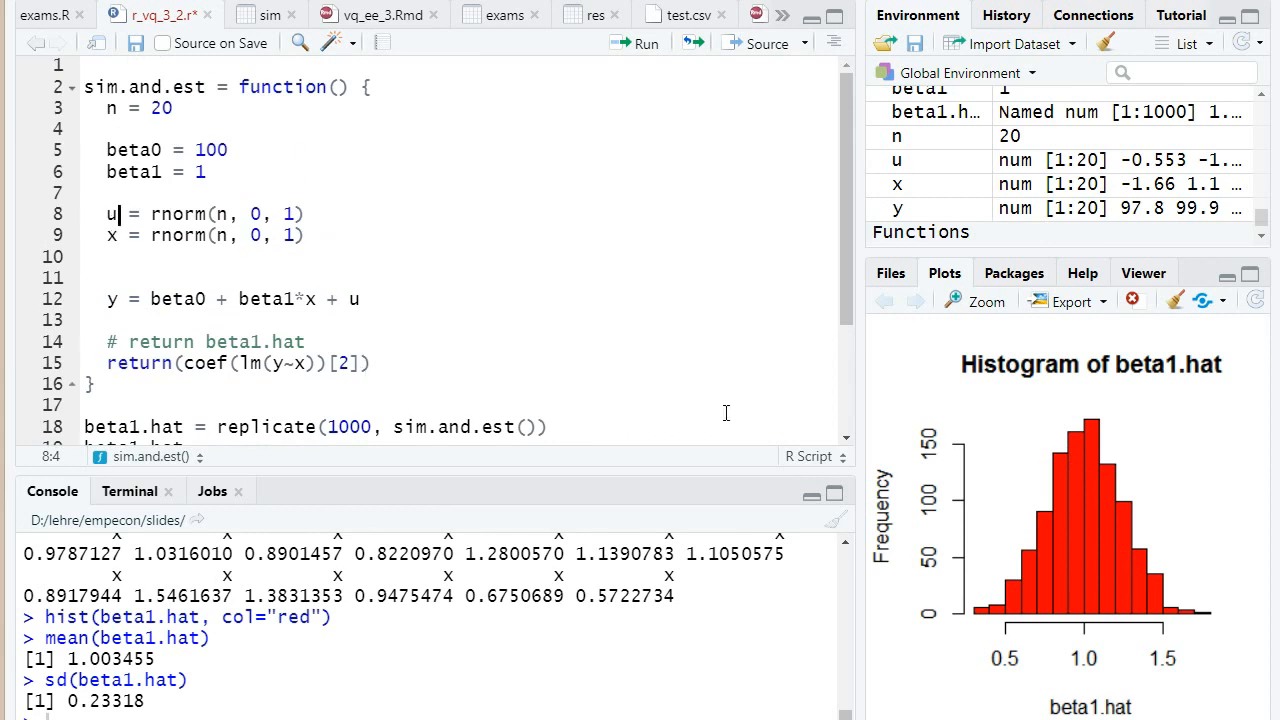
mouse_move(1211, 557)
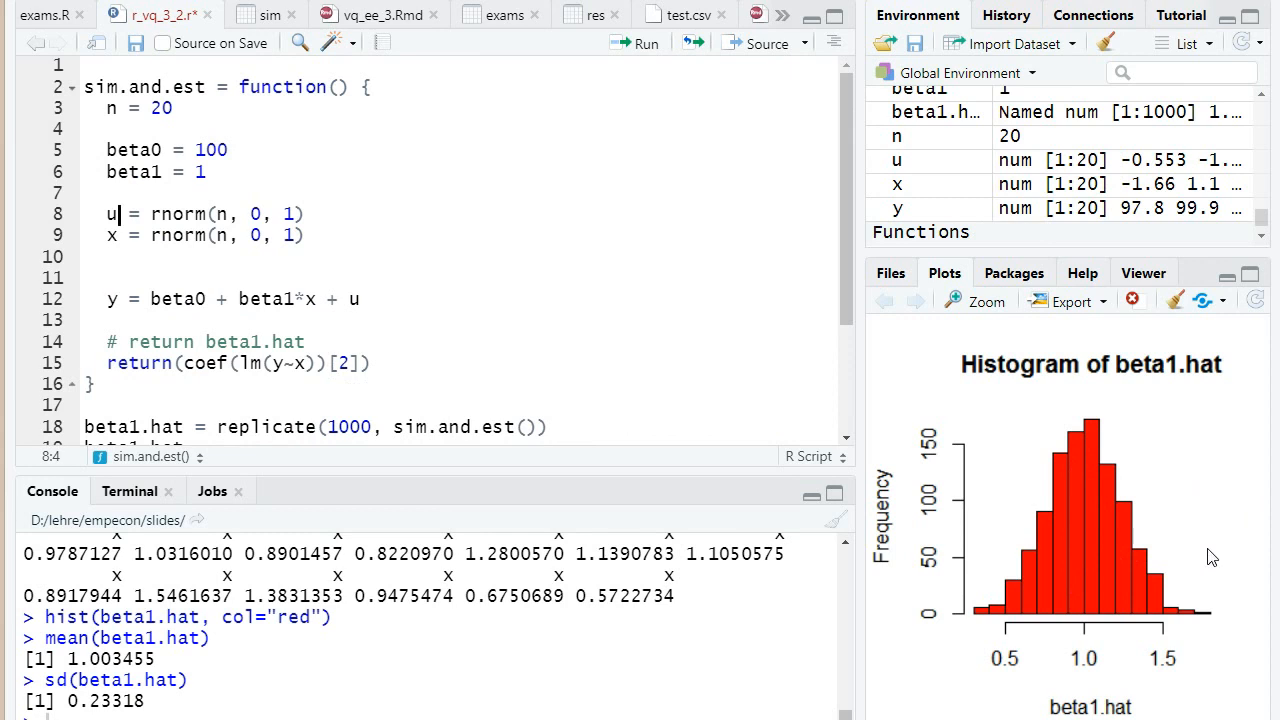
mouse_move(1152, 514)
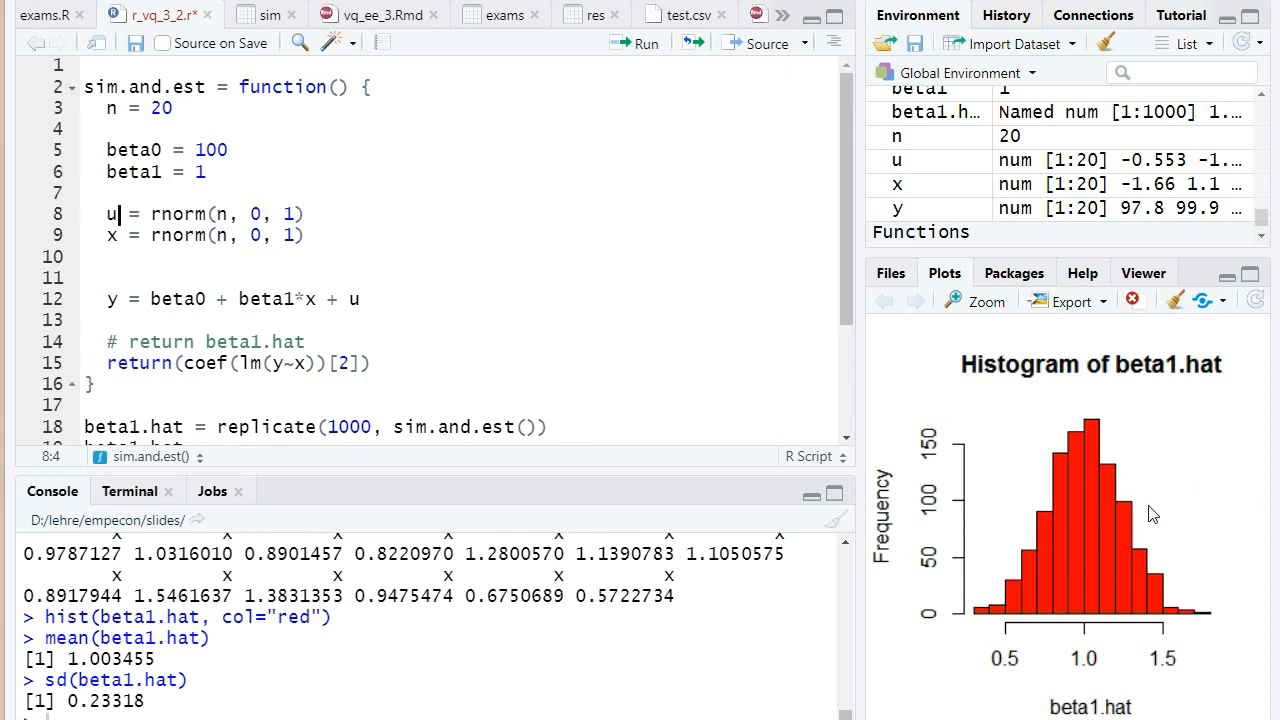
scroll("down", 3)
type("n = 80")
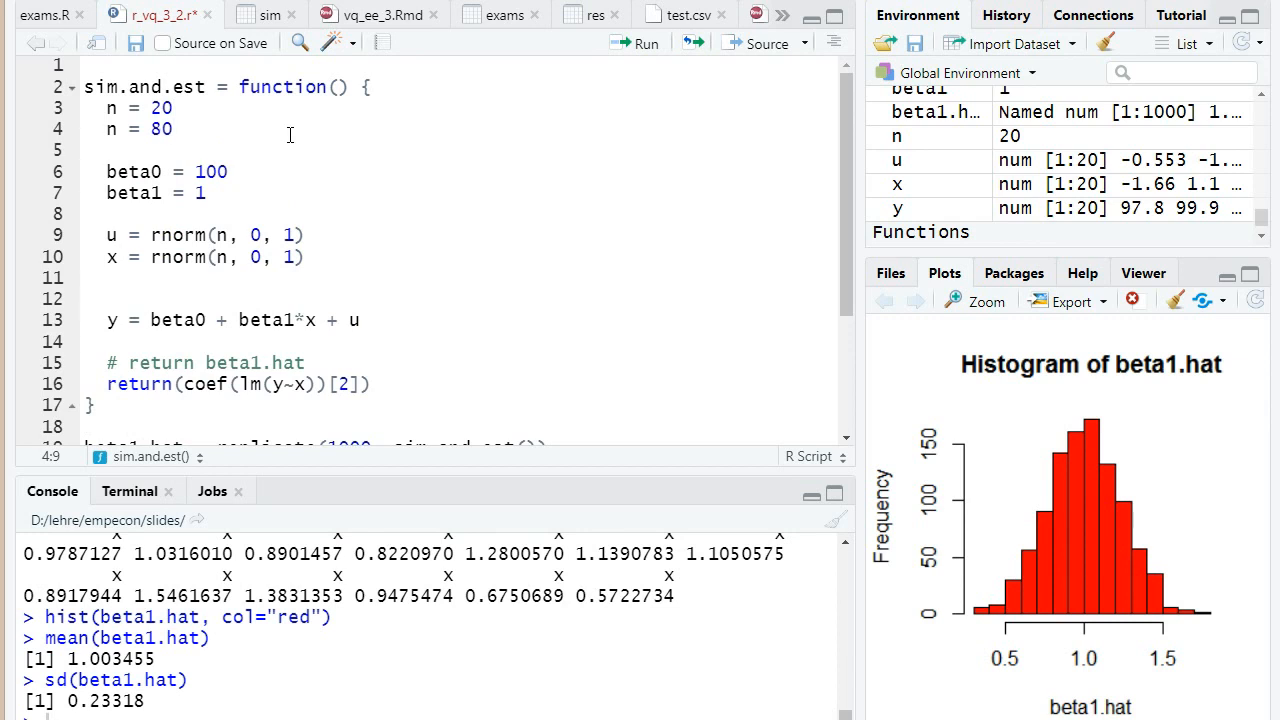
mouse_move(731, 398)
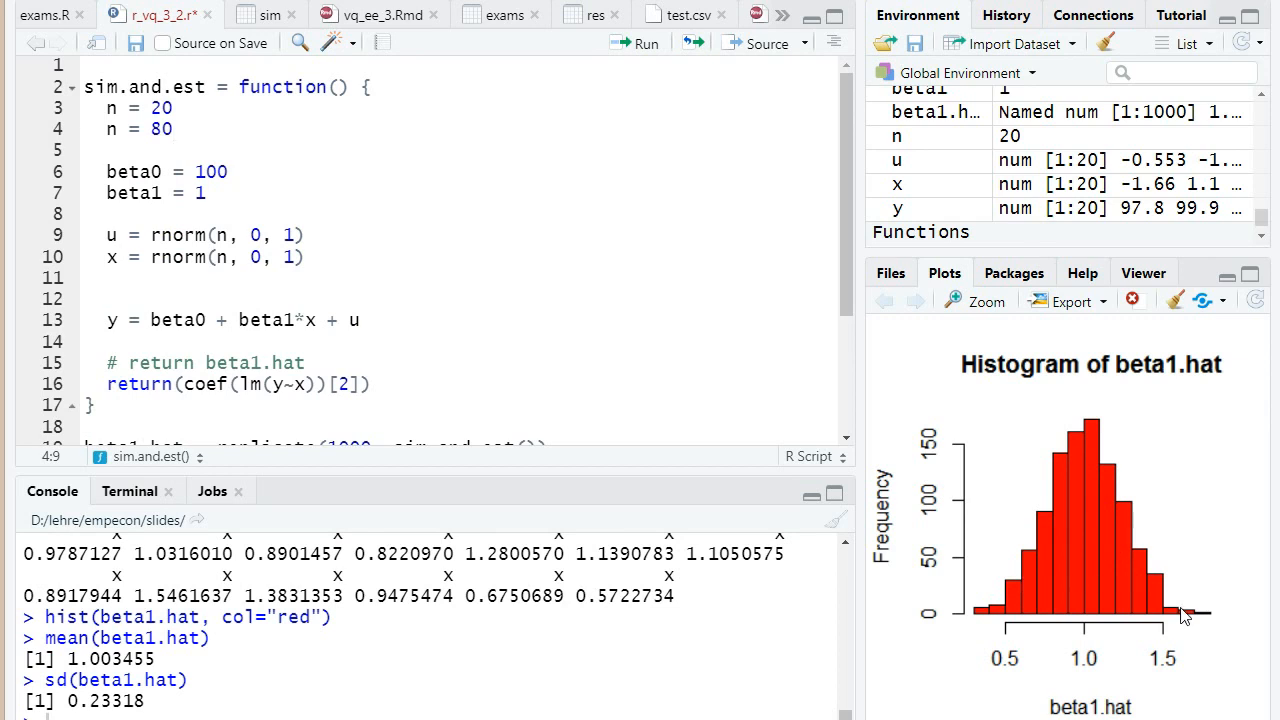
mouse_move(1170, 620)
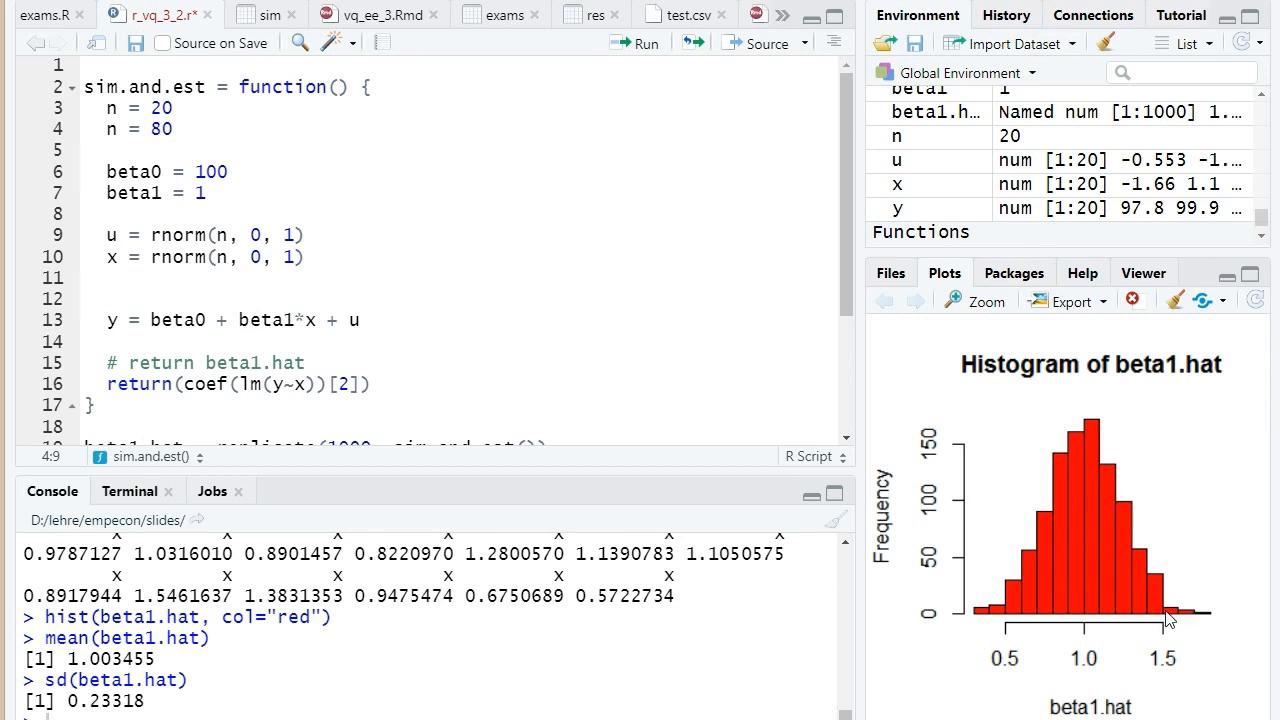
mouse_move(1095, 615)
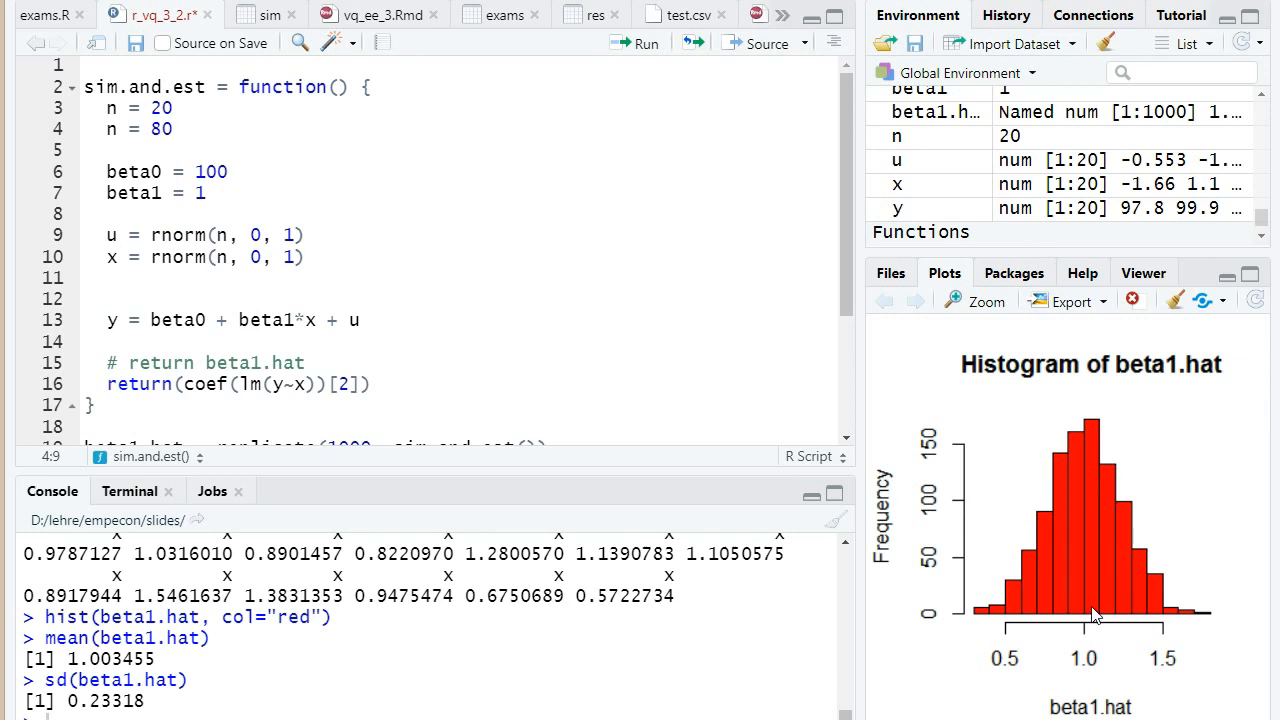